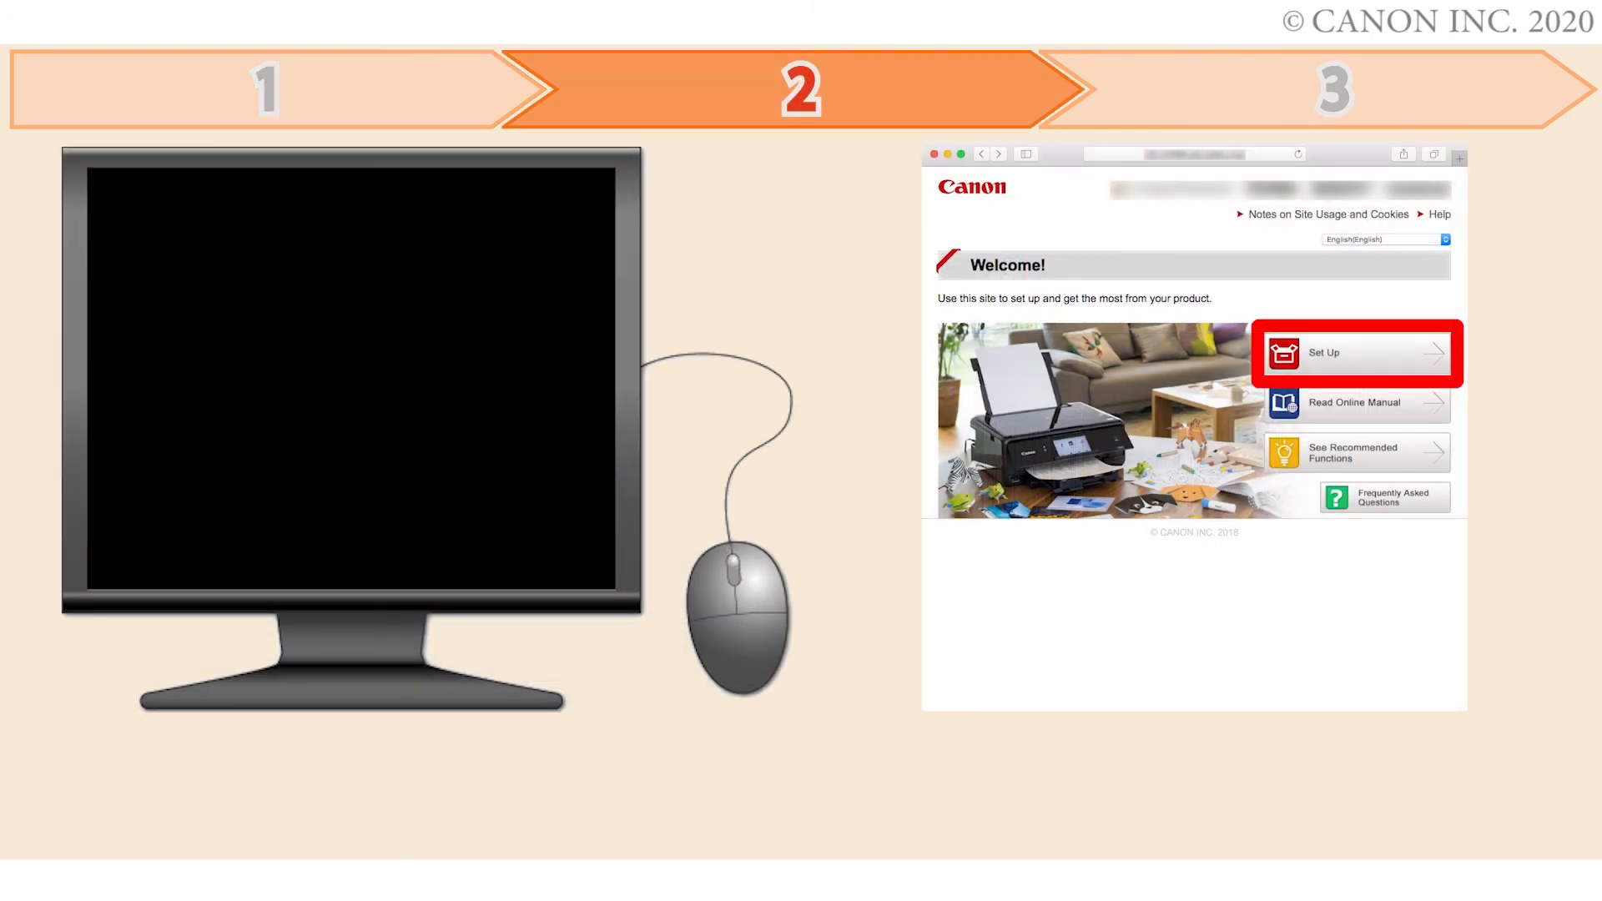
# Go to the ij.start.canon site and enter its printer Set Up section
pyautogui.click(1357, 354)
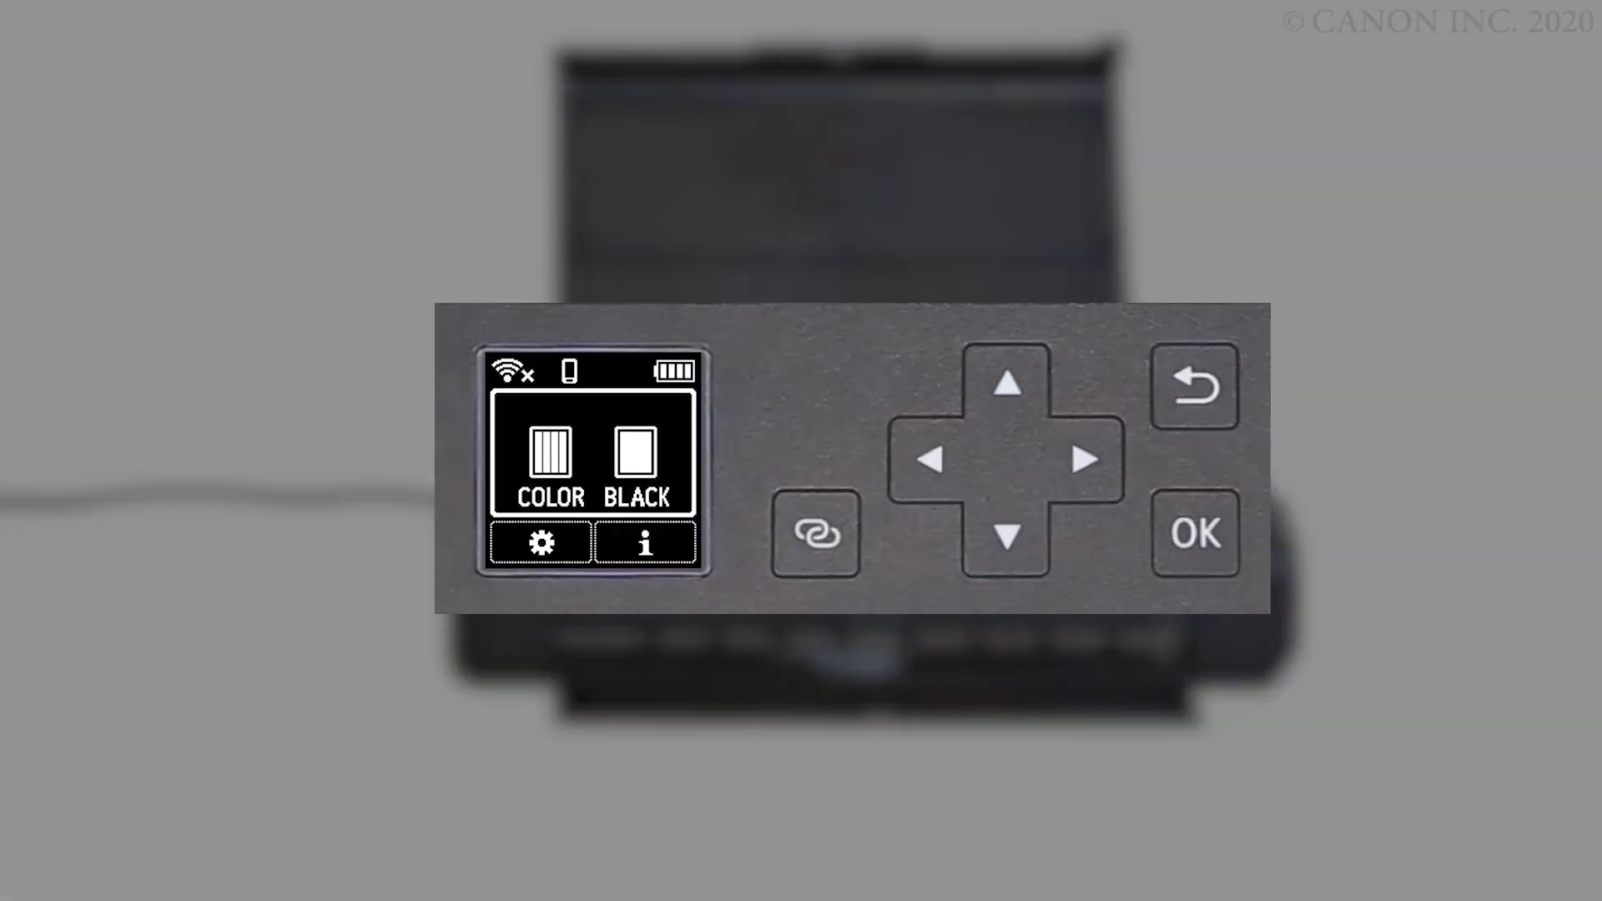
pyautogui.click(815, 534)
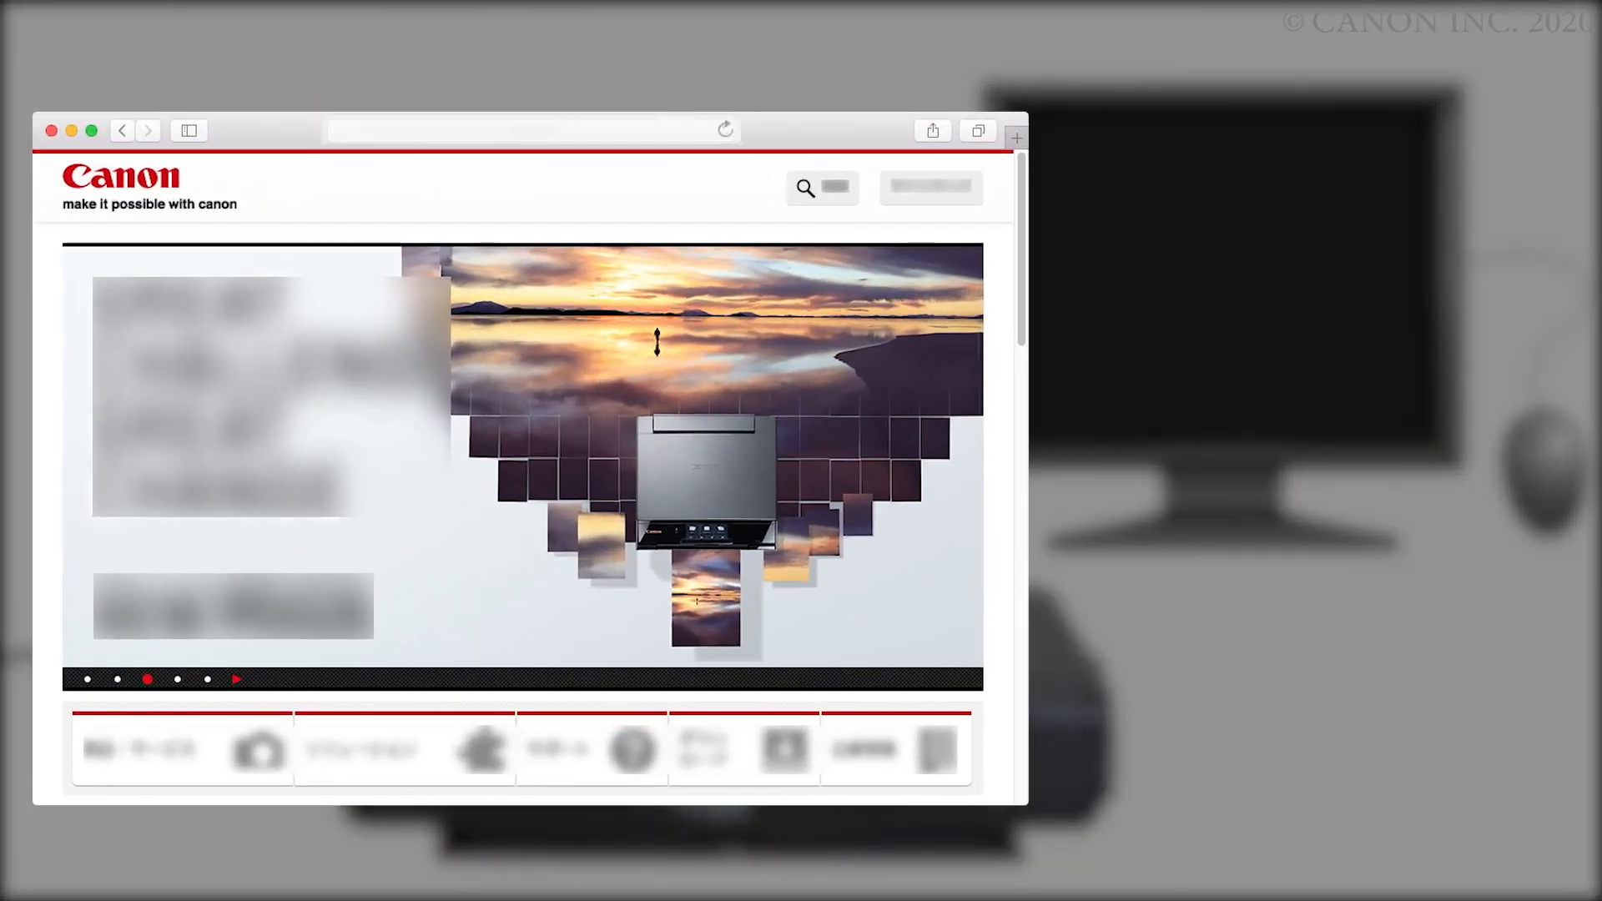
pyautogui.write('https://ij.start')
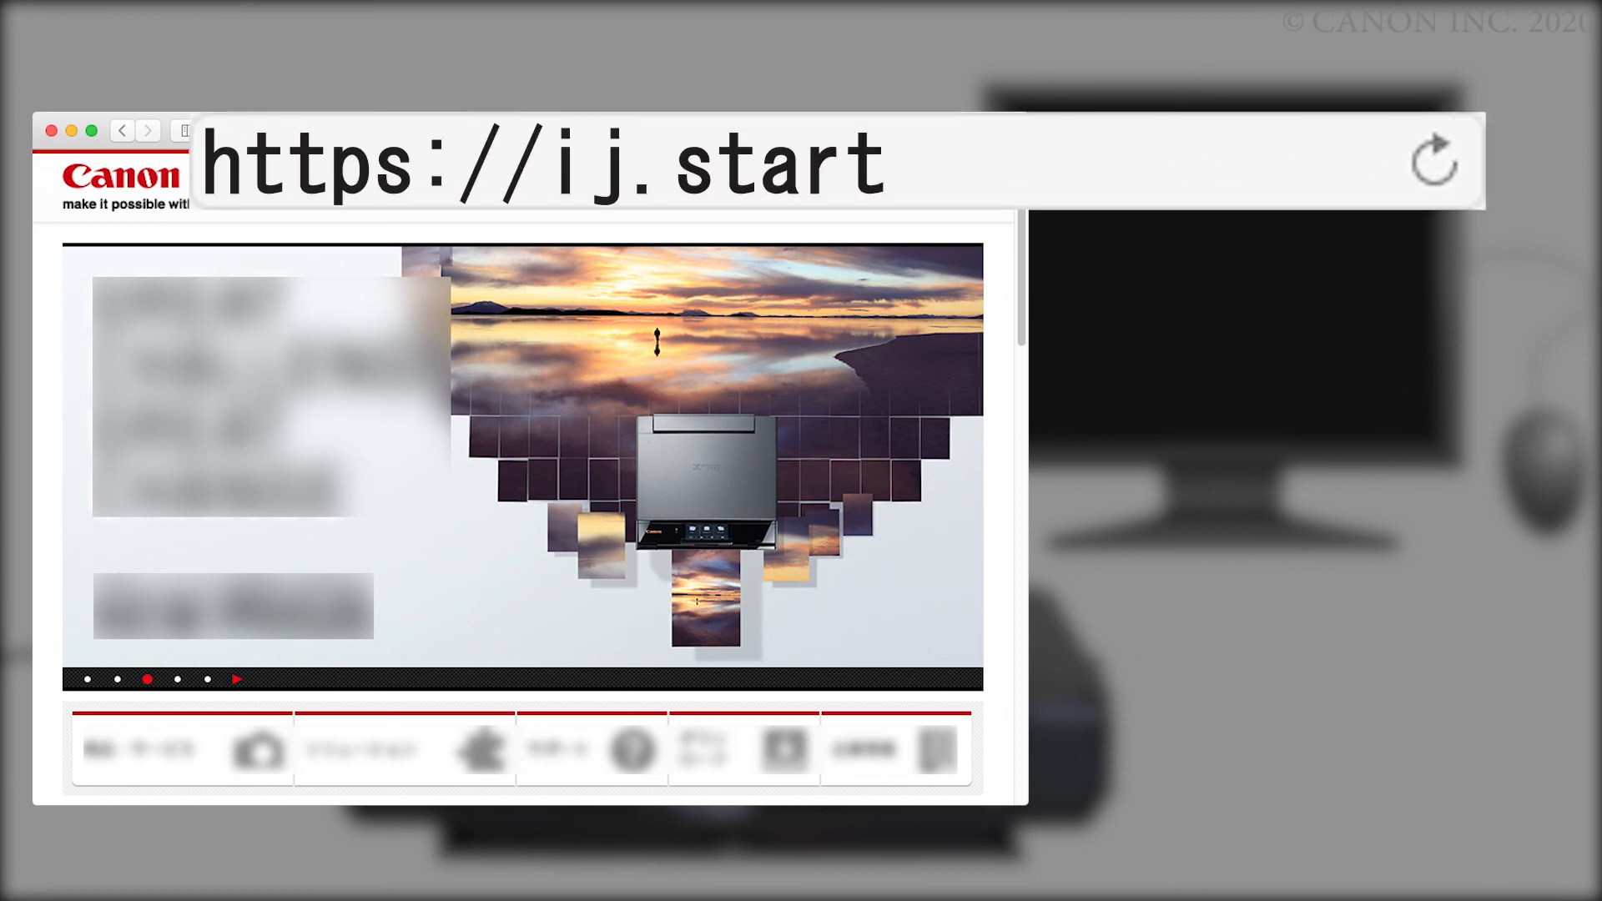
pyautogui.write('.canon')
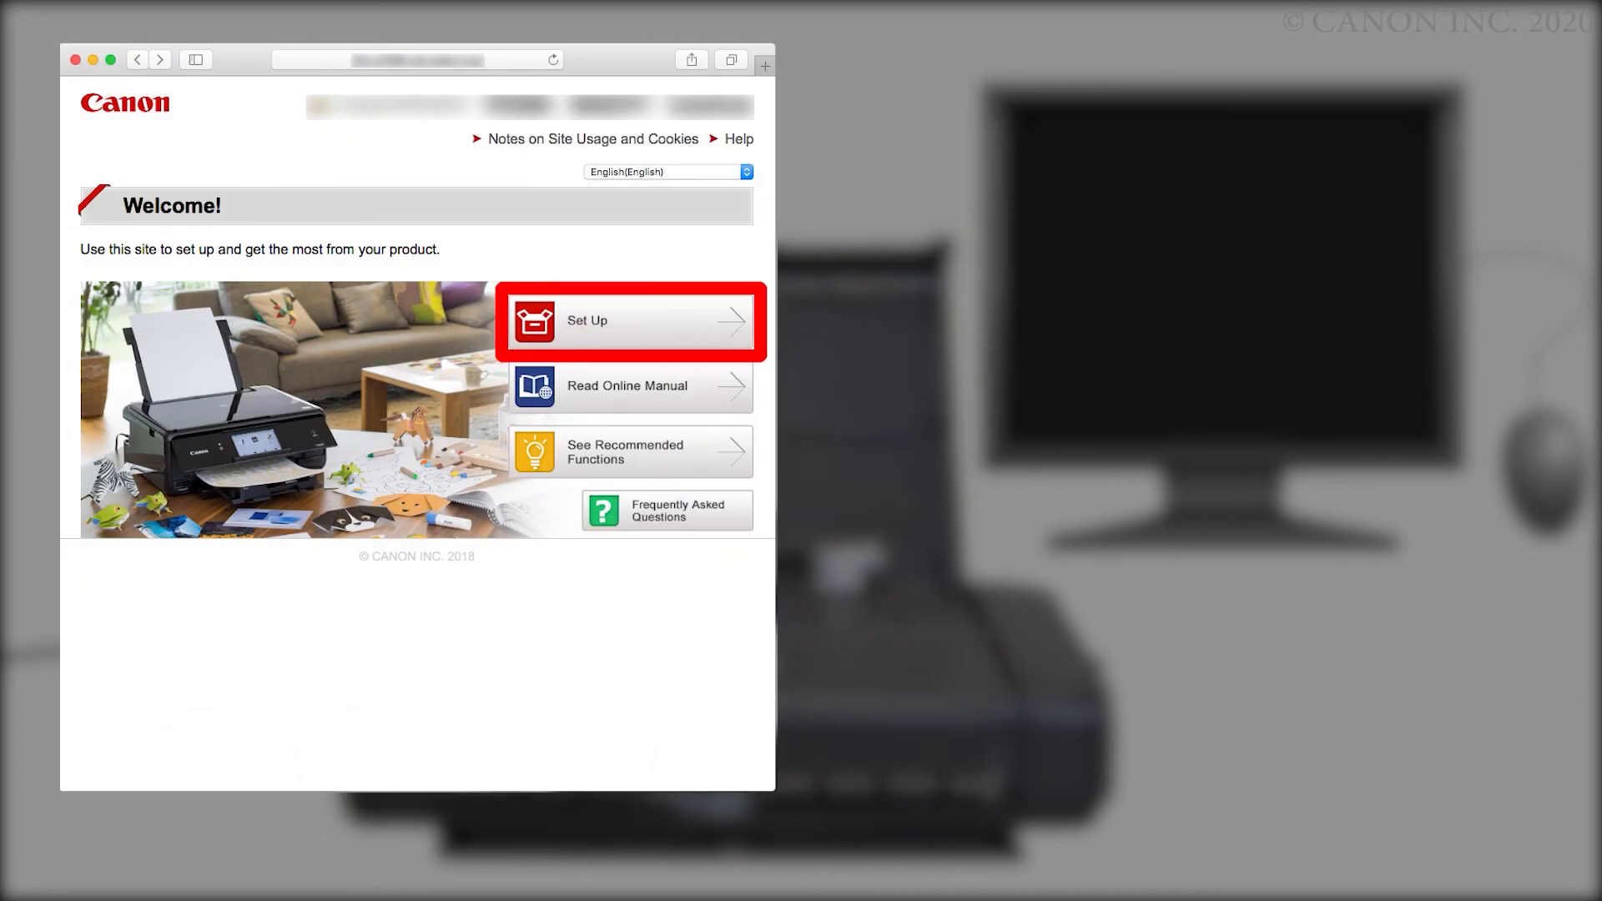
pyautogui.click(628, 322)
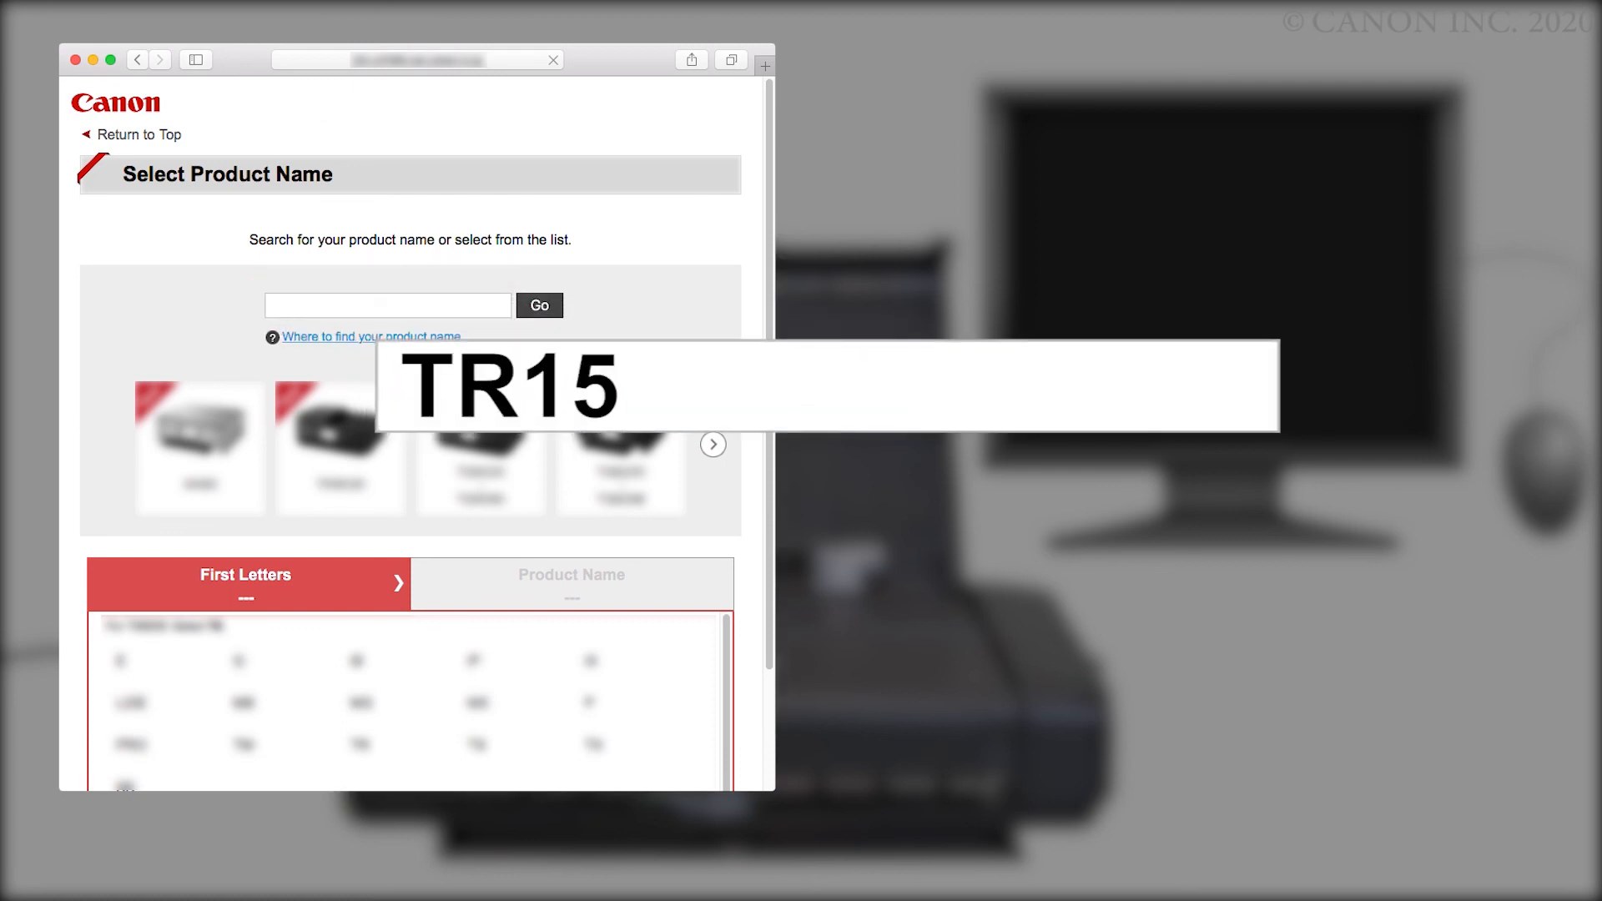
# Choose the TR150 model, start its setup guide and move on to connecting it to the computer
pyautogui.write('TR150')
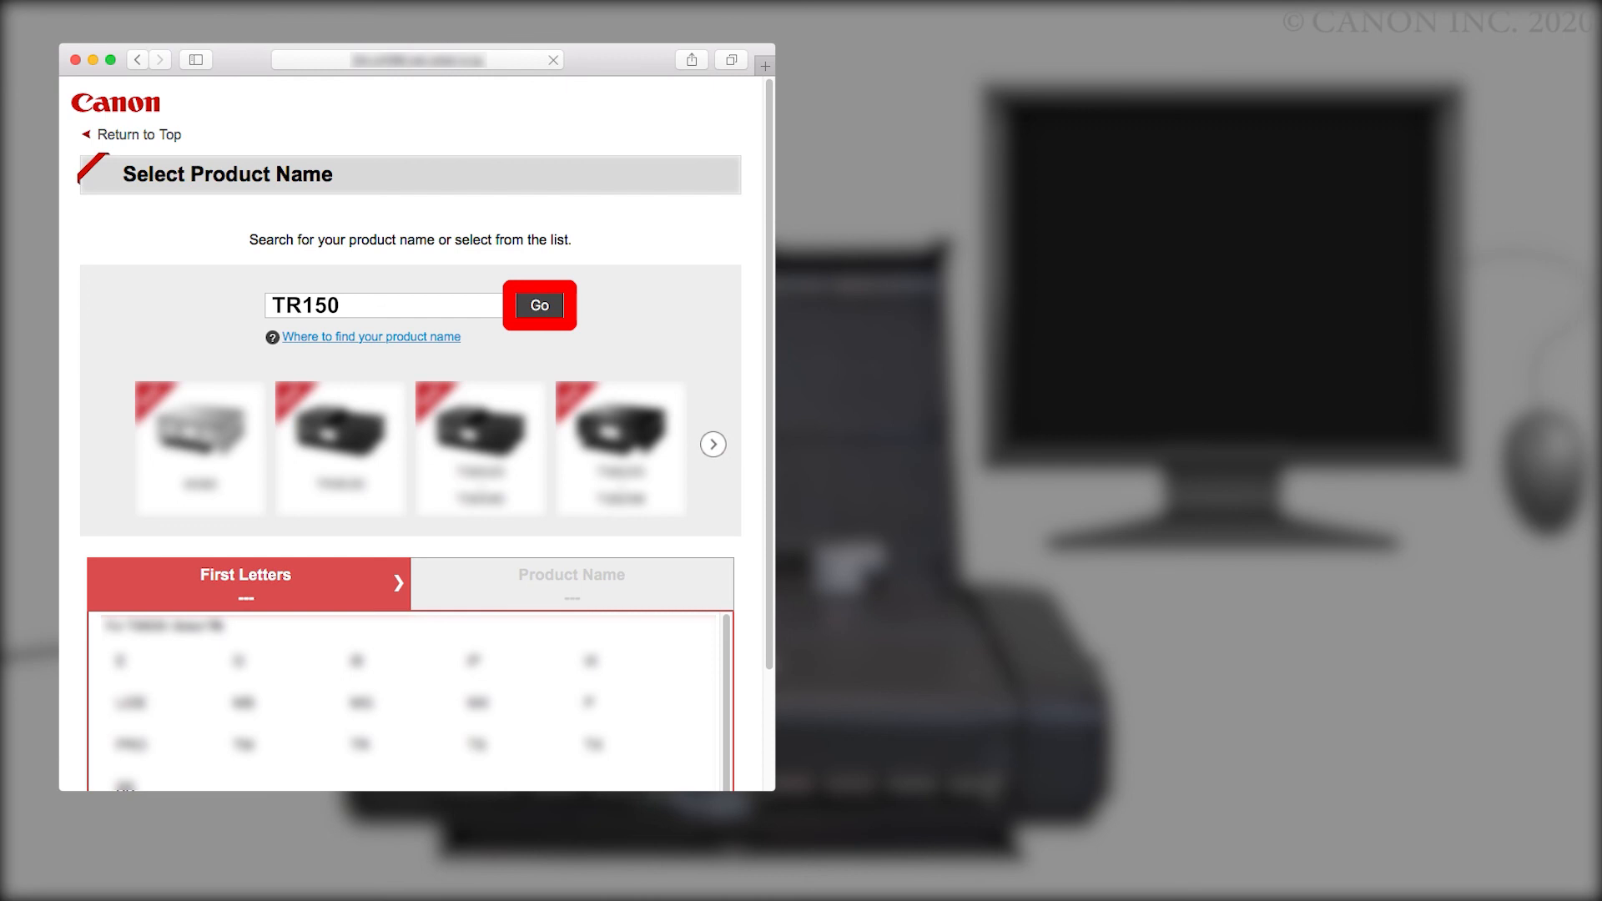
pyautogui.click(539, 306)
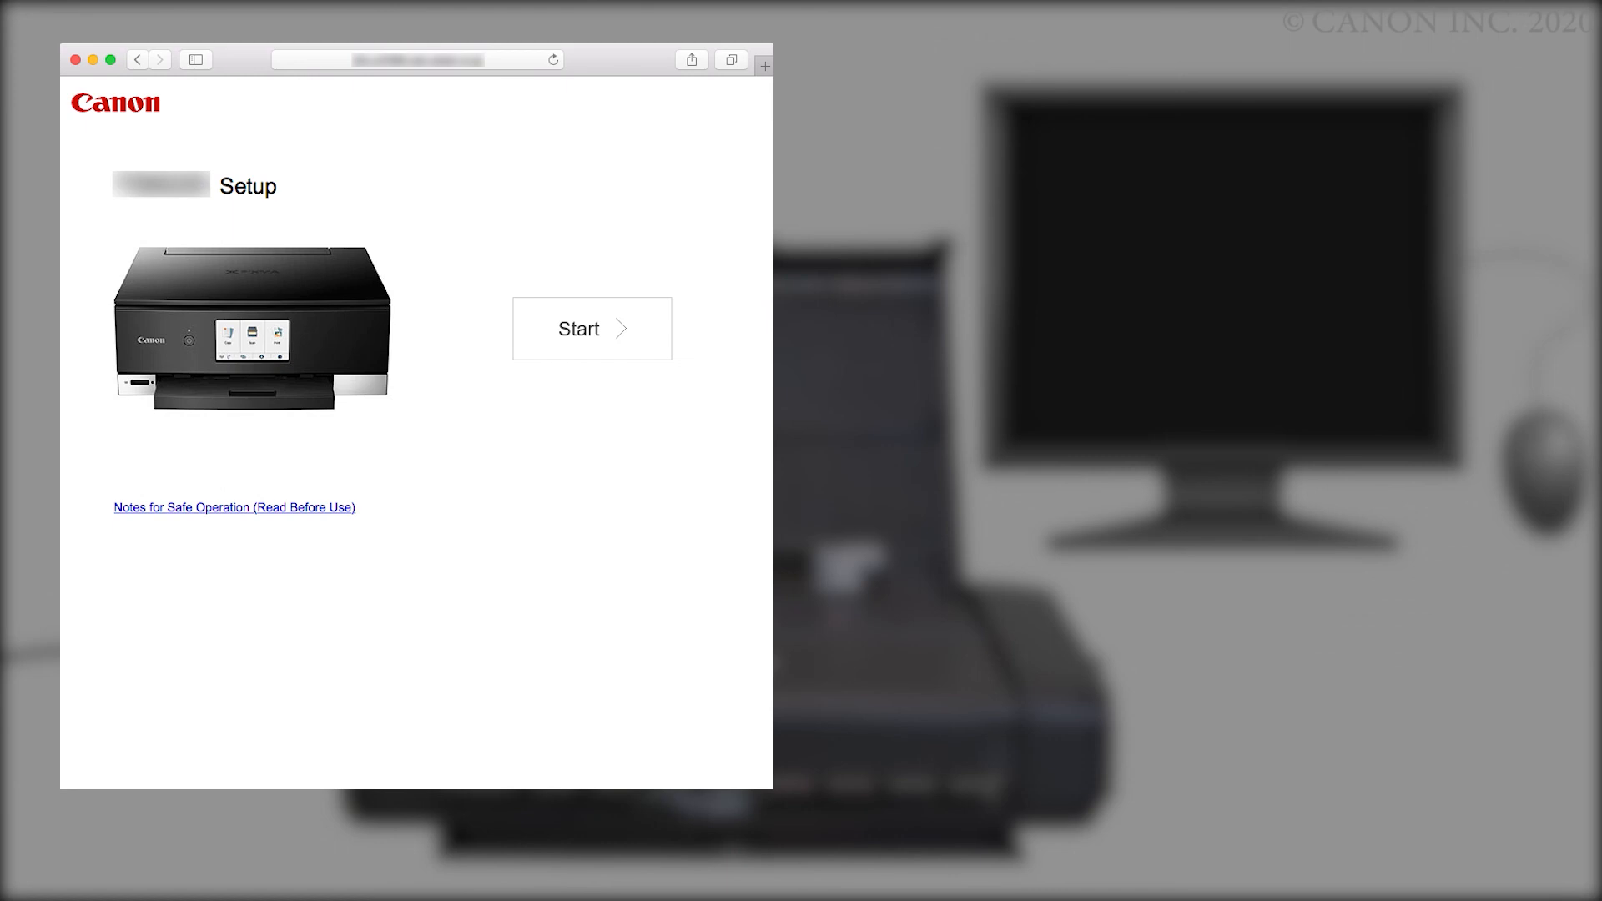
pyautogui.click(591, 329)
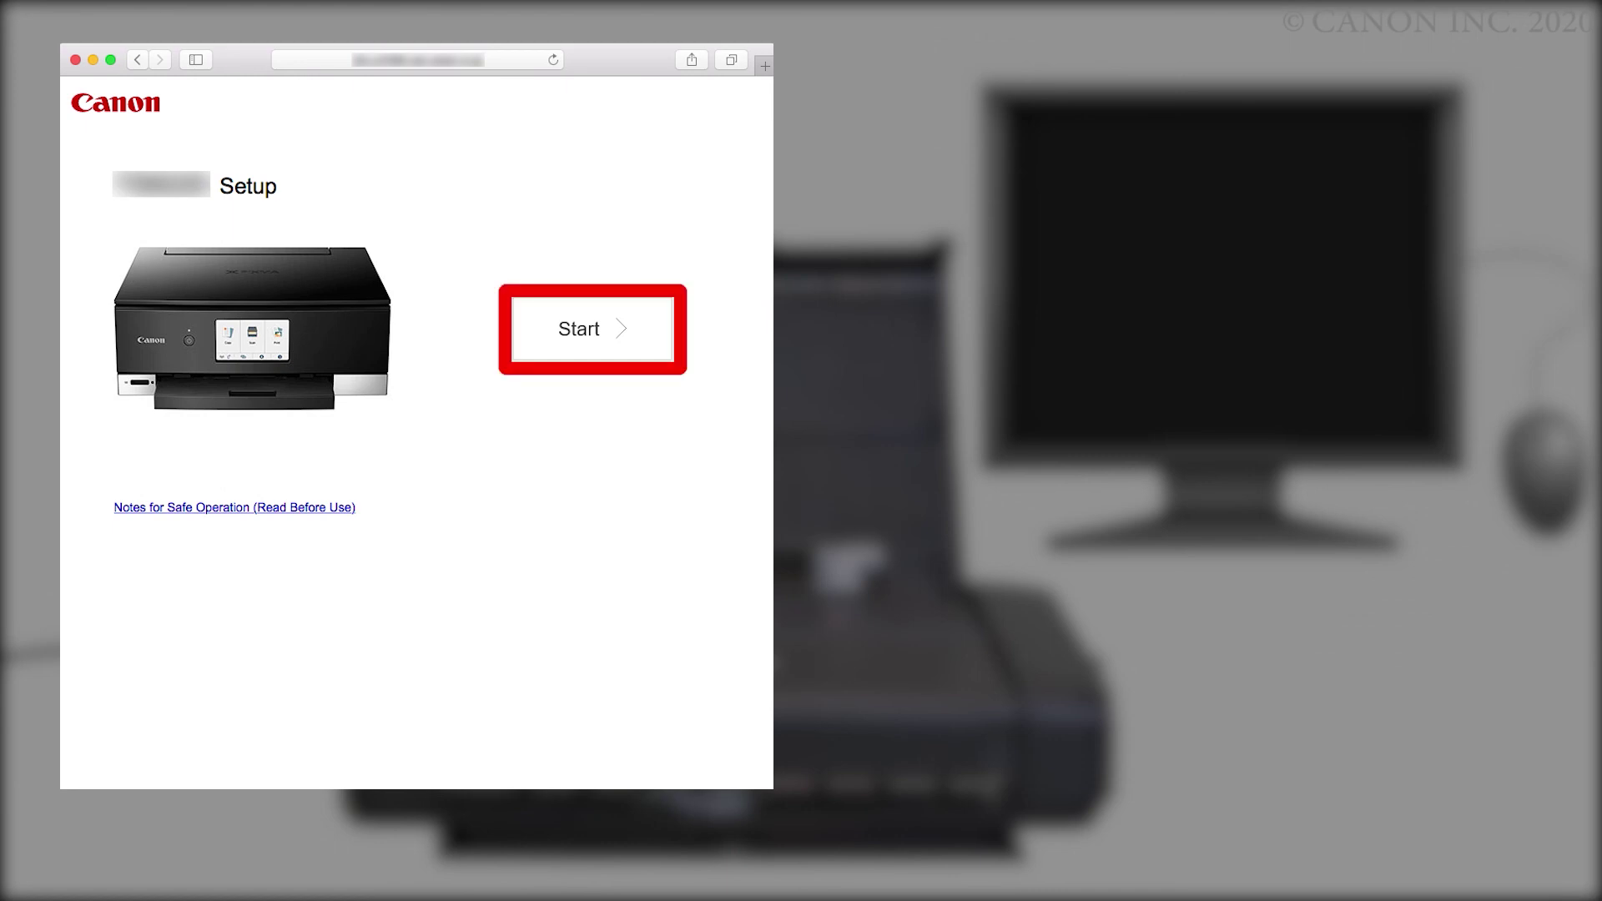
pyautogui.click(594, 328)
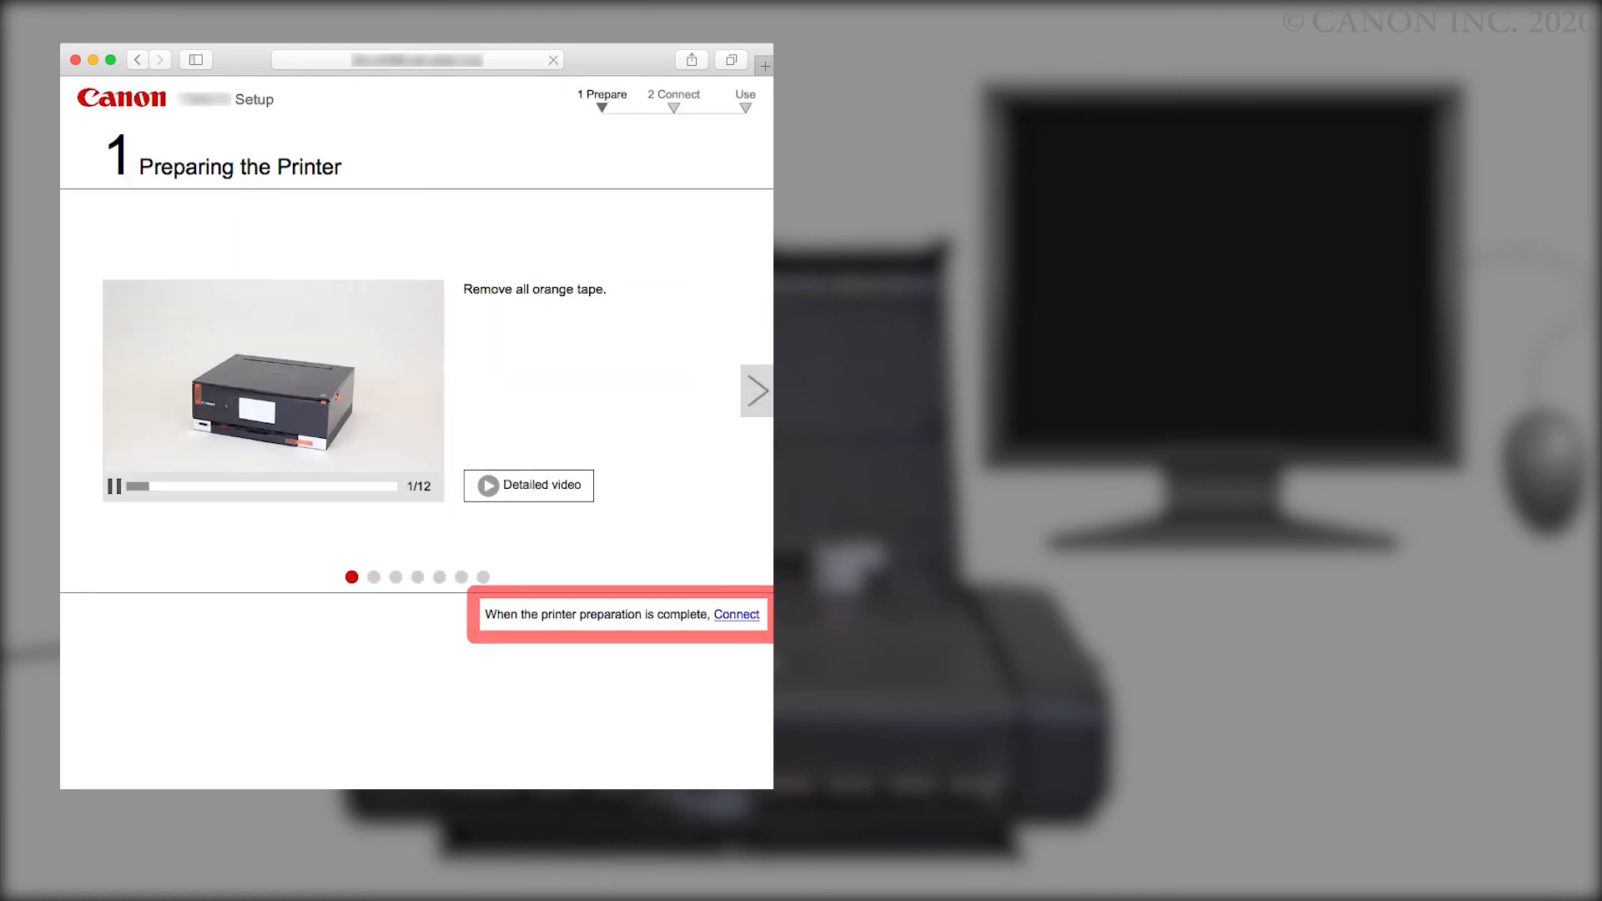
pyautogui.click(736, 614)
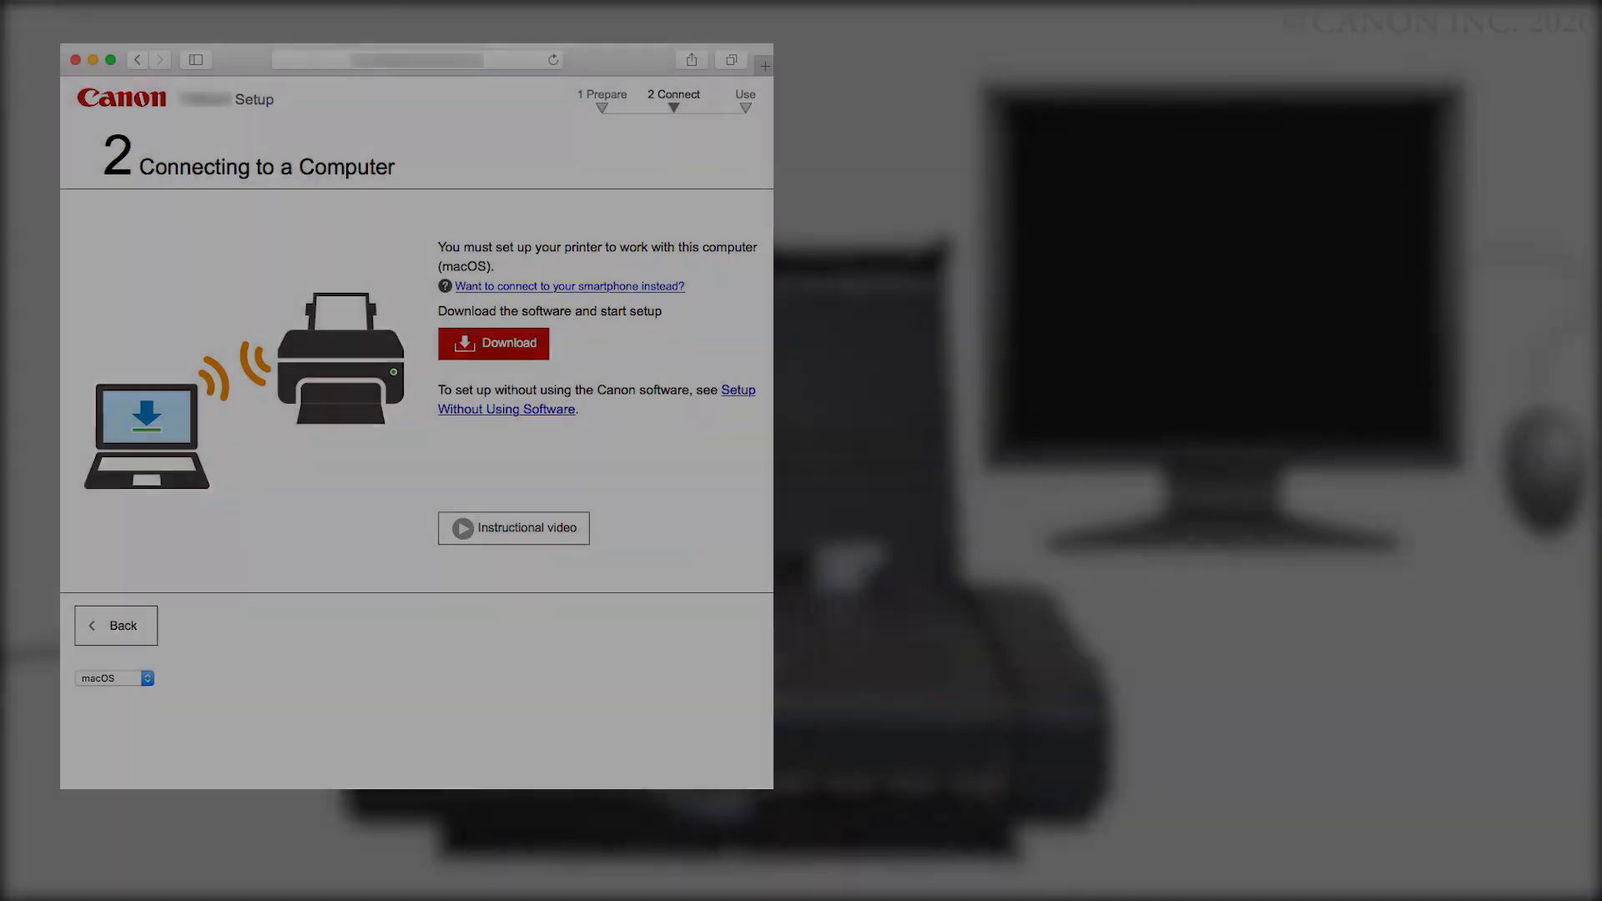
# Download the macOS setup software and launch its installer
pyautogui.click(495, 343)
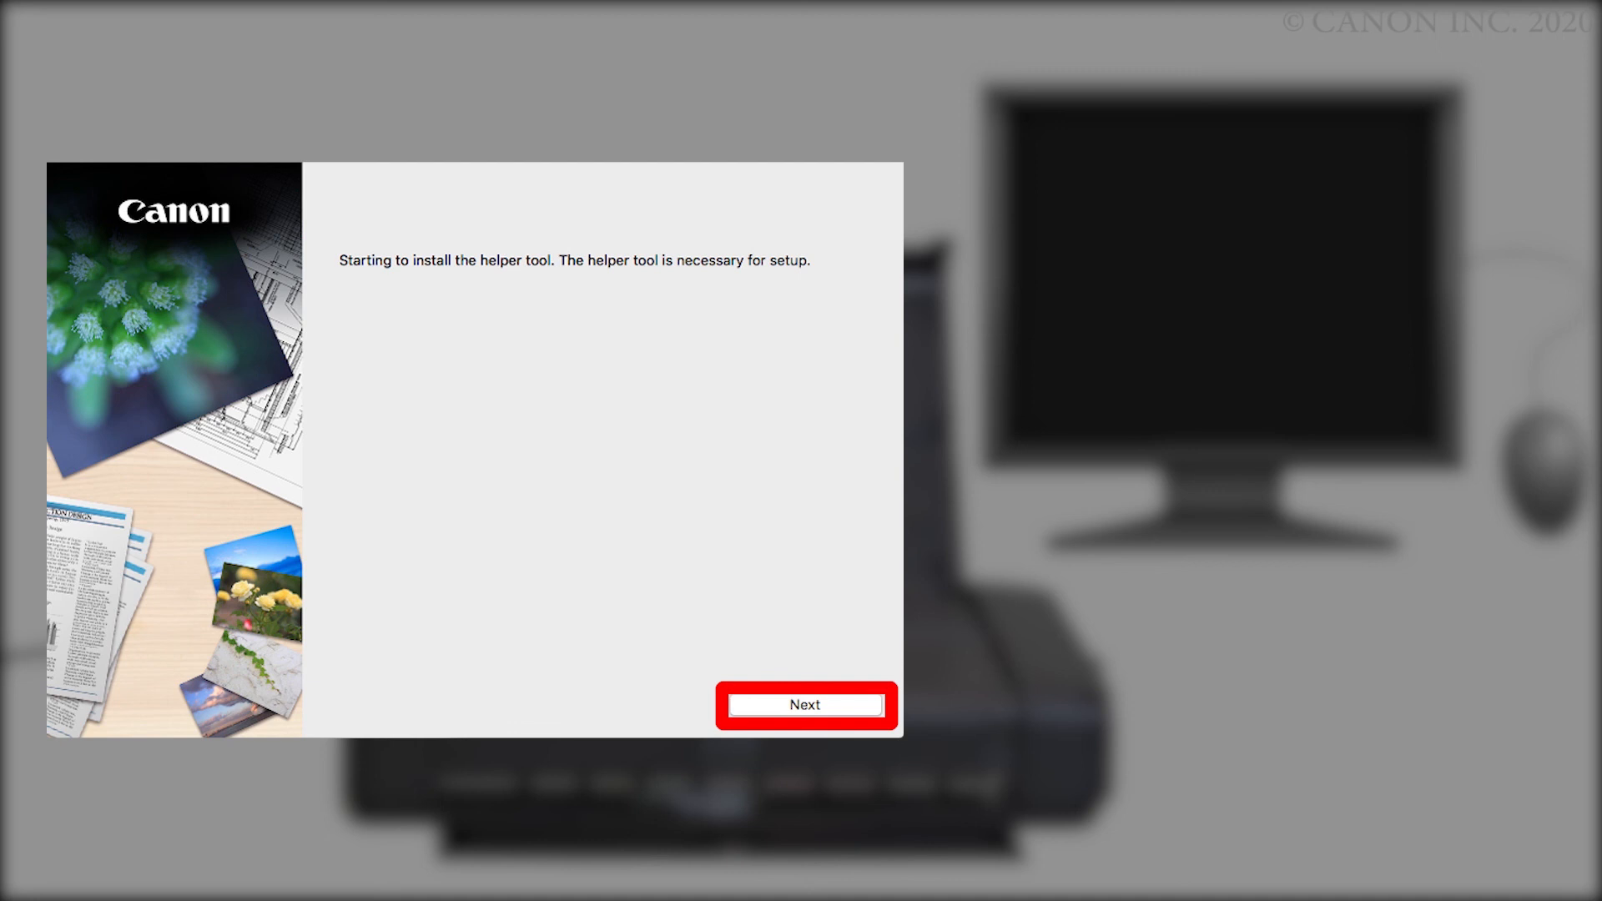
# Install the helper tool, start setup and continue past the security software notice
pyautogui.click(806, 705)
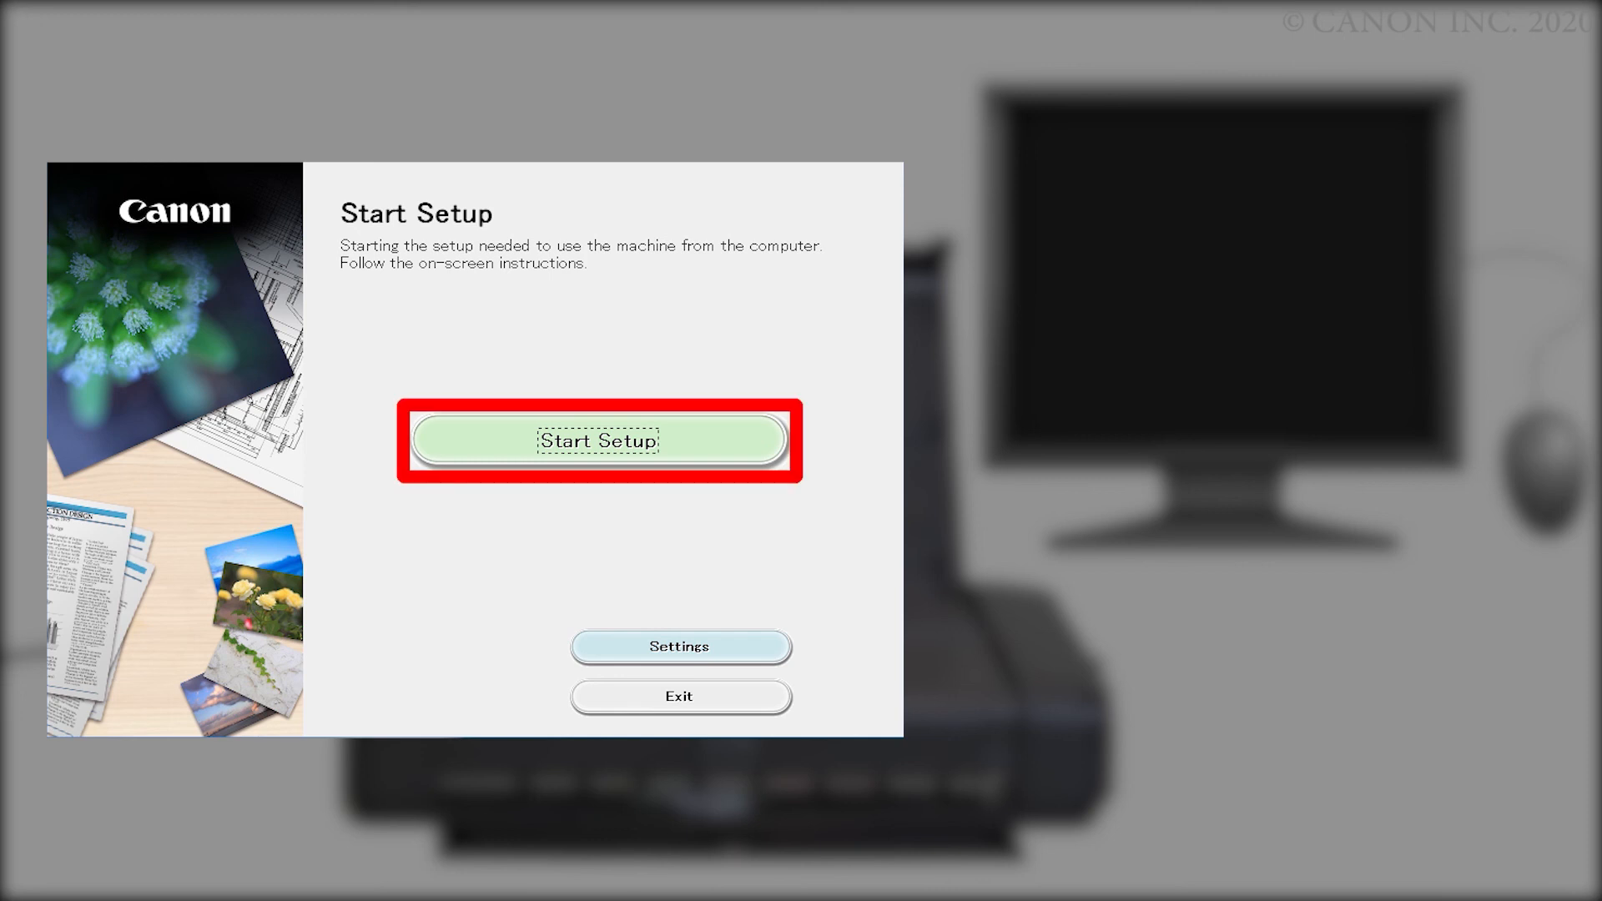
pyautogui.click(600, 441)
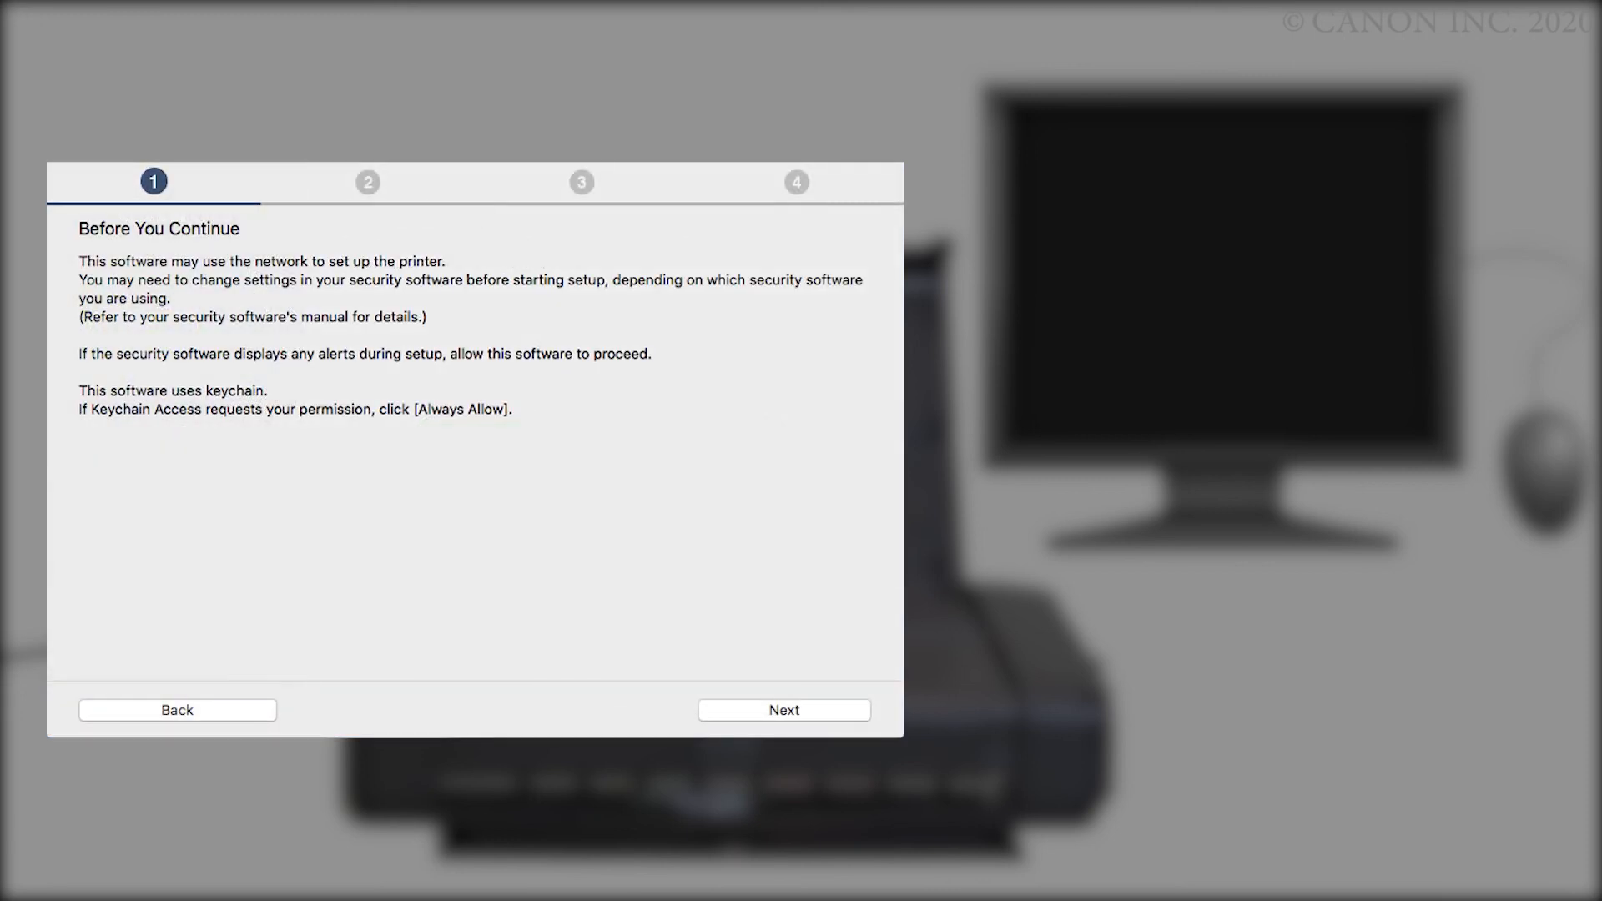
pyautogui.click(784, 711)
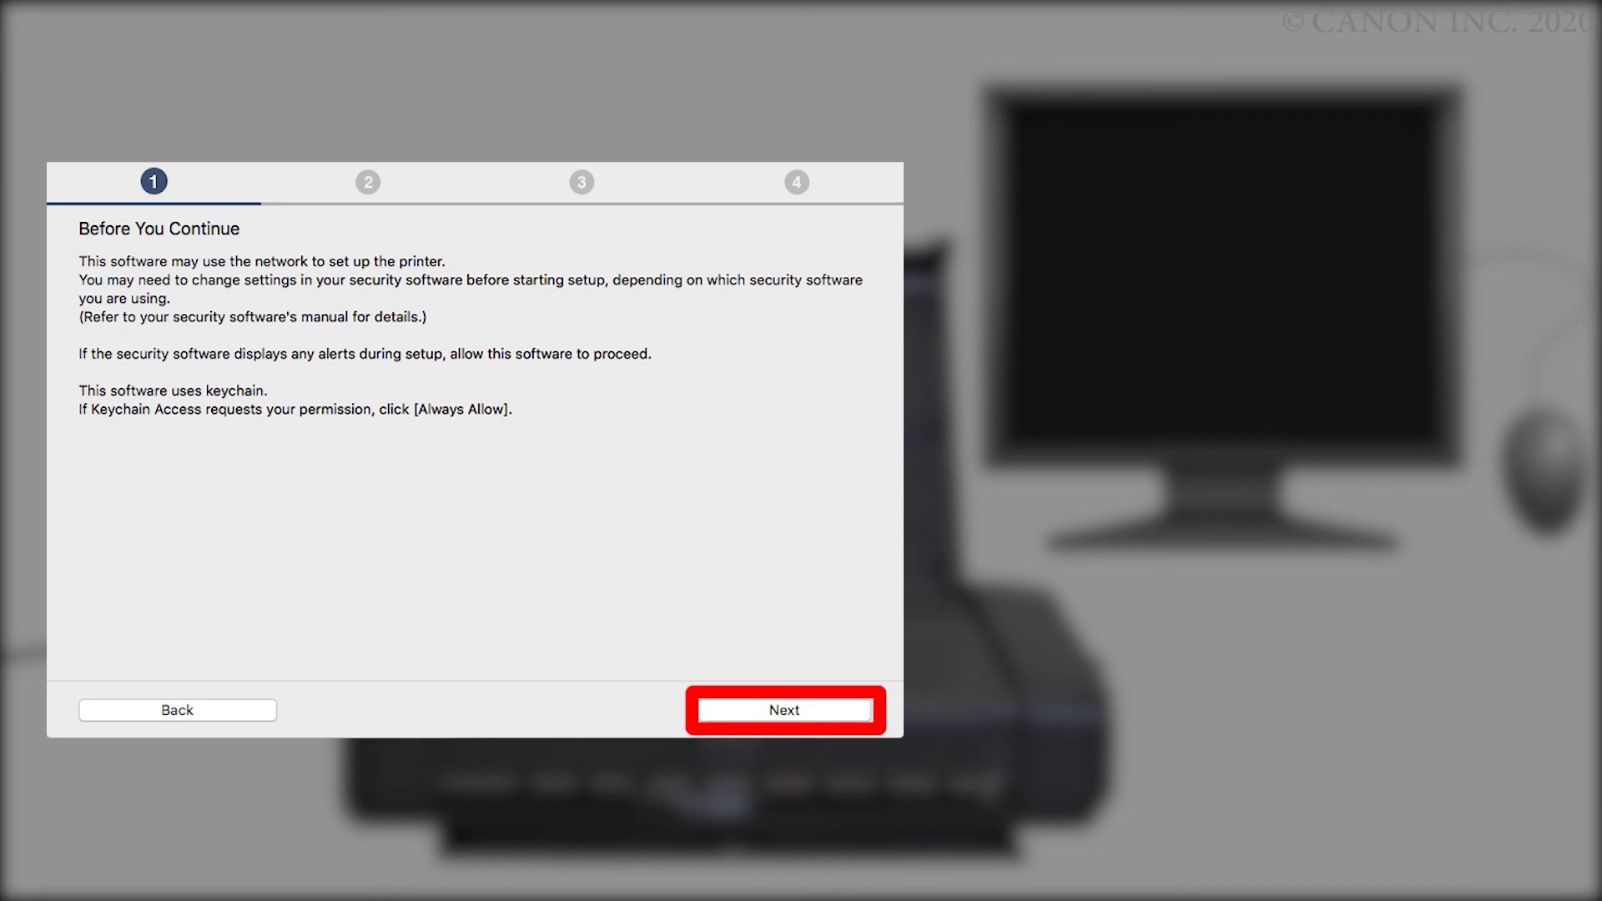
pyautogui.click(785, 711)
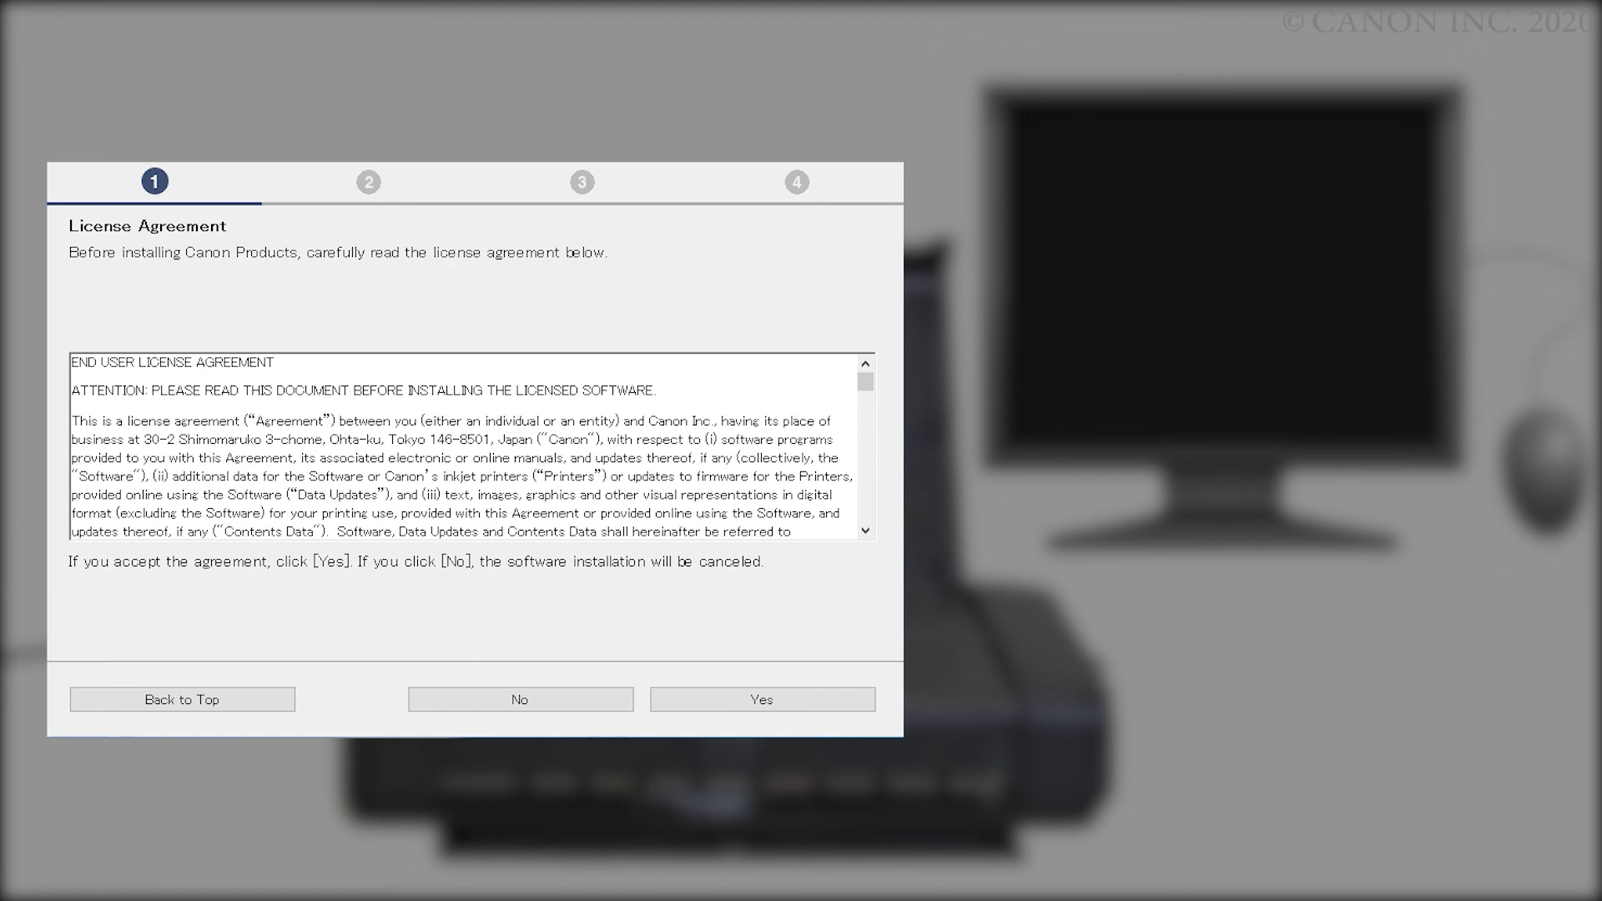
# Accept the license agreement and answer the product usage information request
pyautogui.scroll(-3)
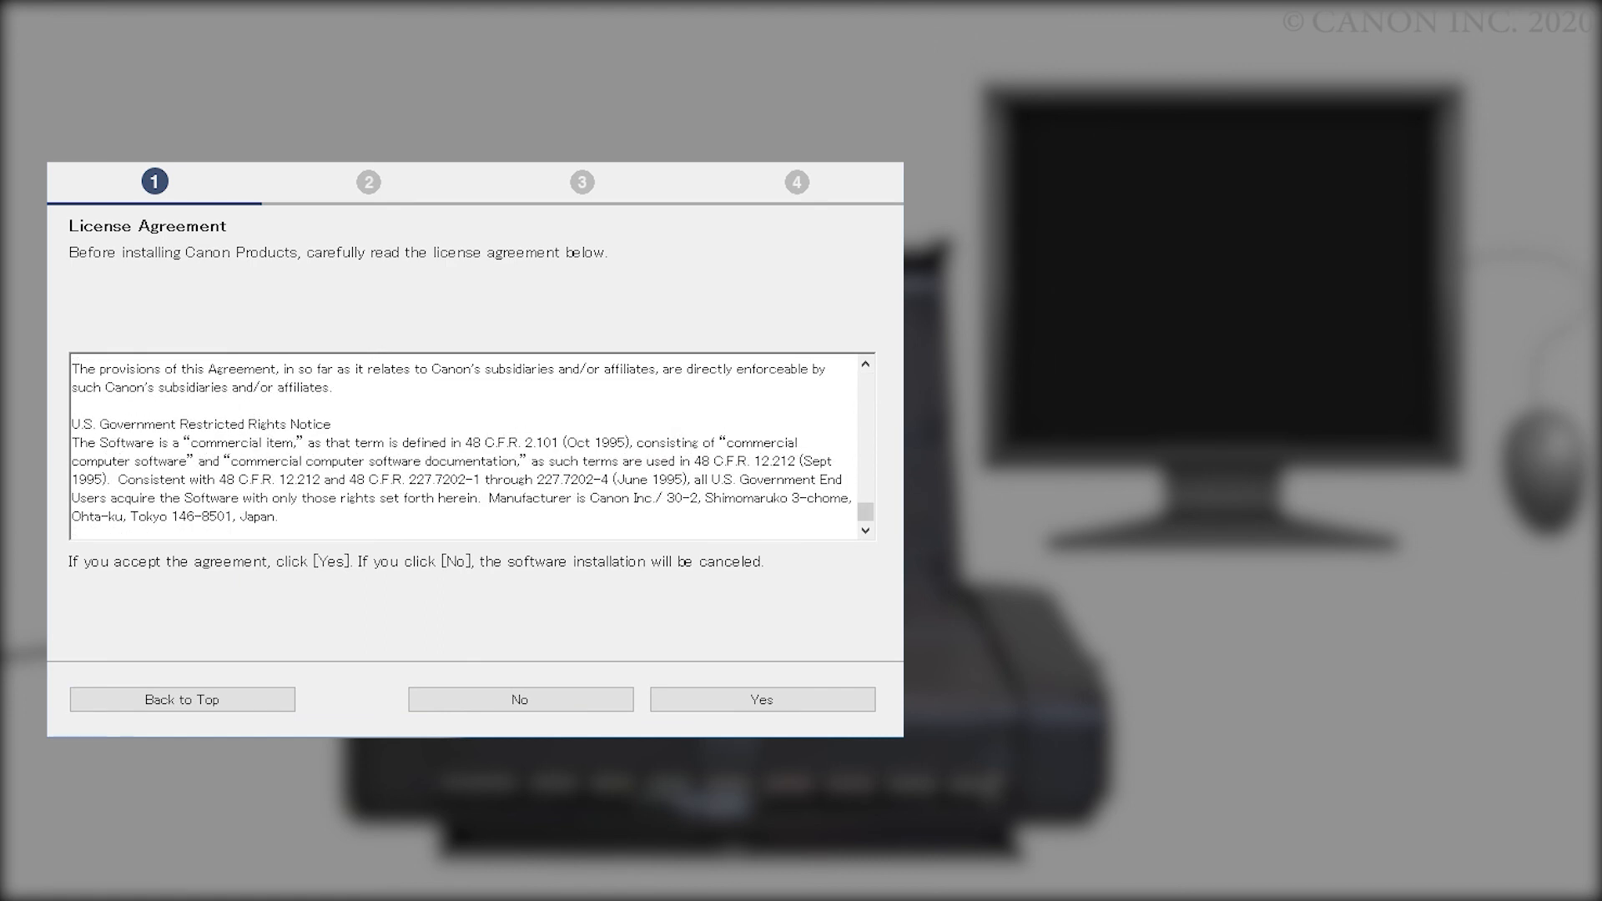
pyautogui.click(761, 699)
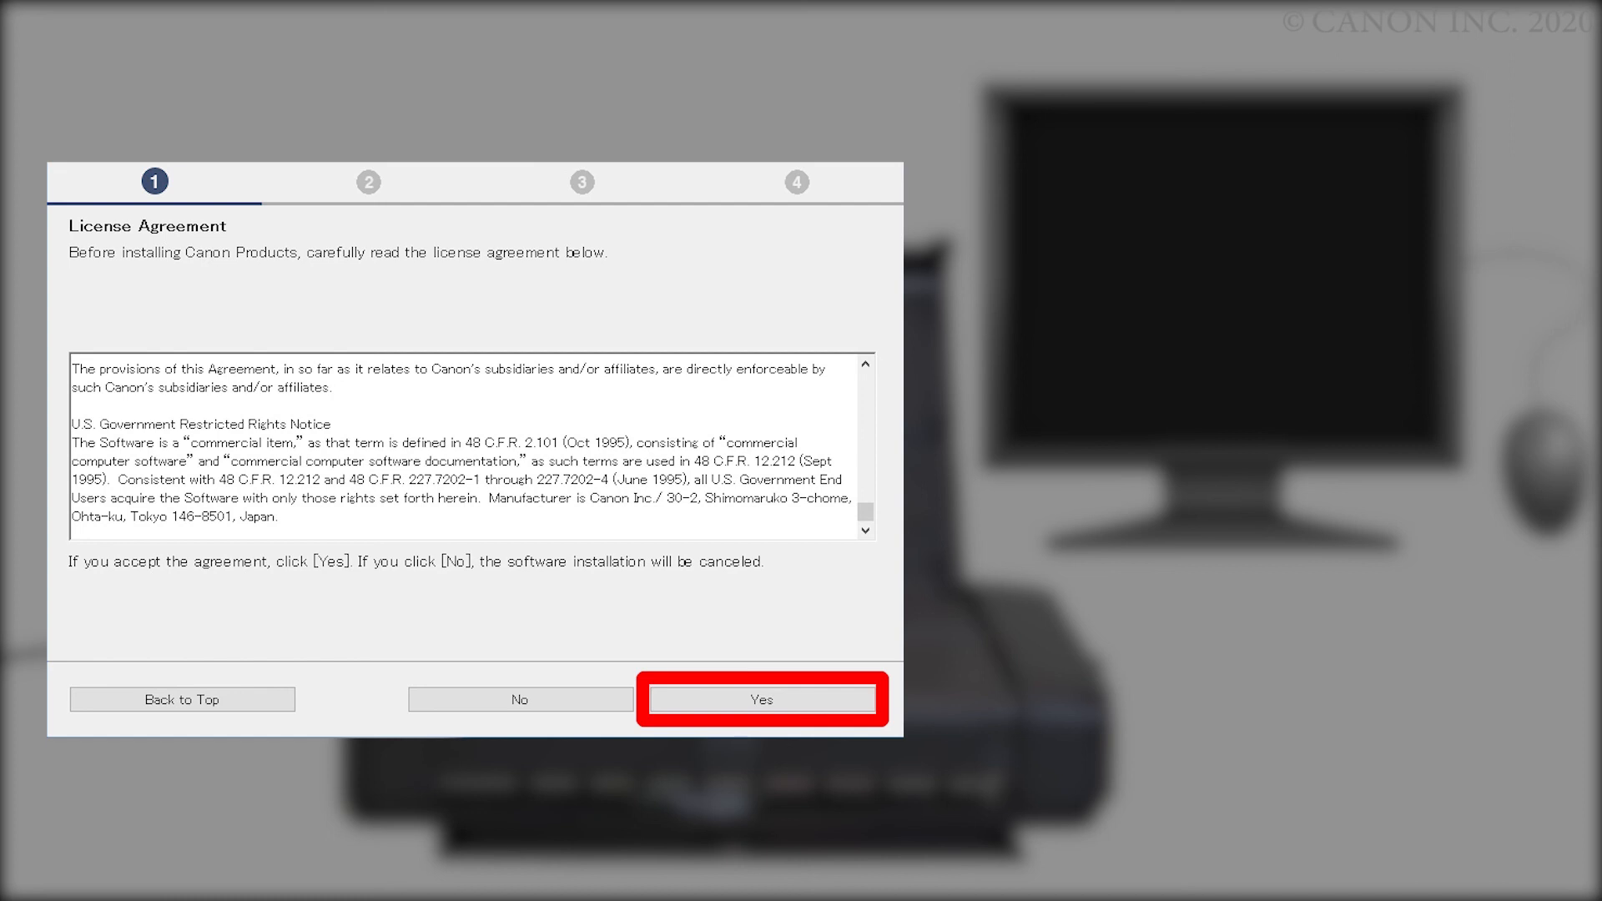
pyautogui.click(761, 700)
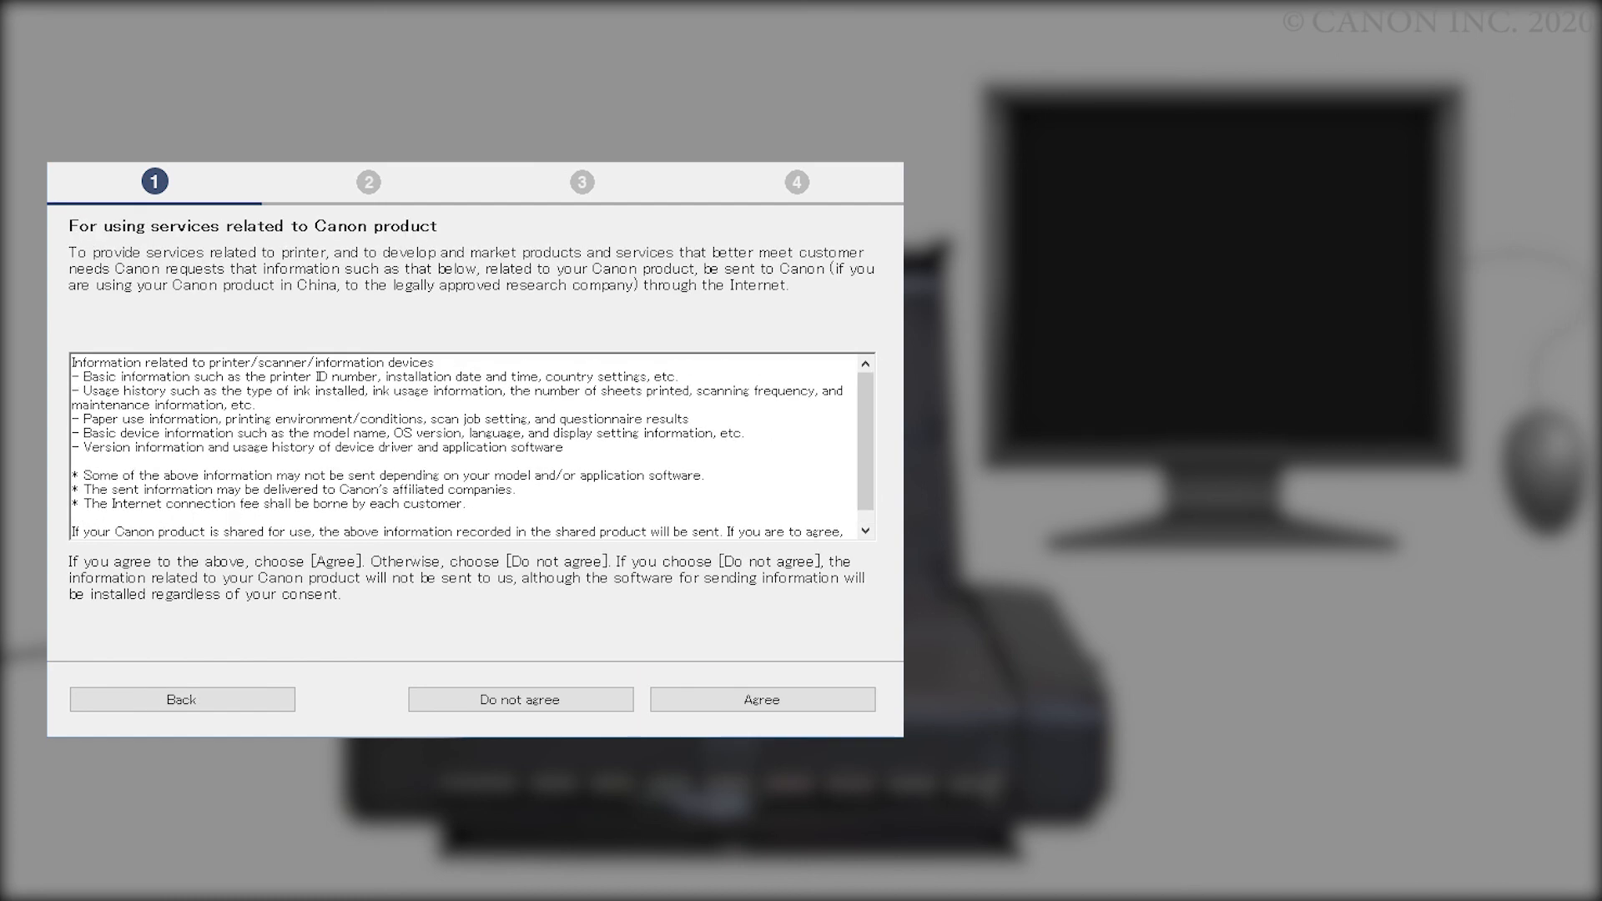
pyautogui.scroll(-3)
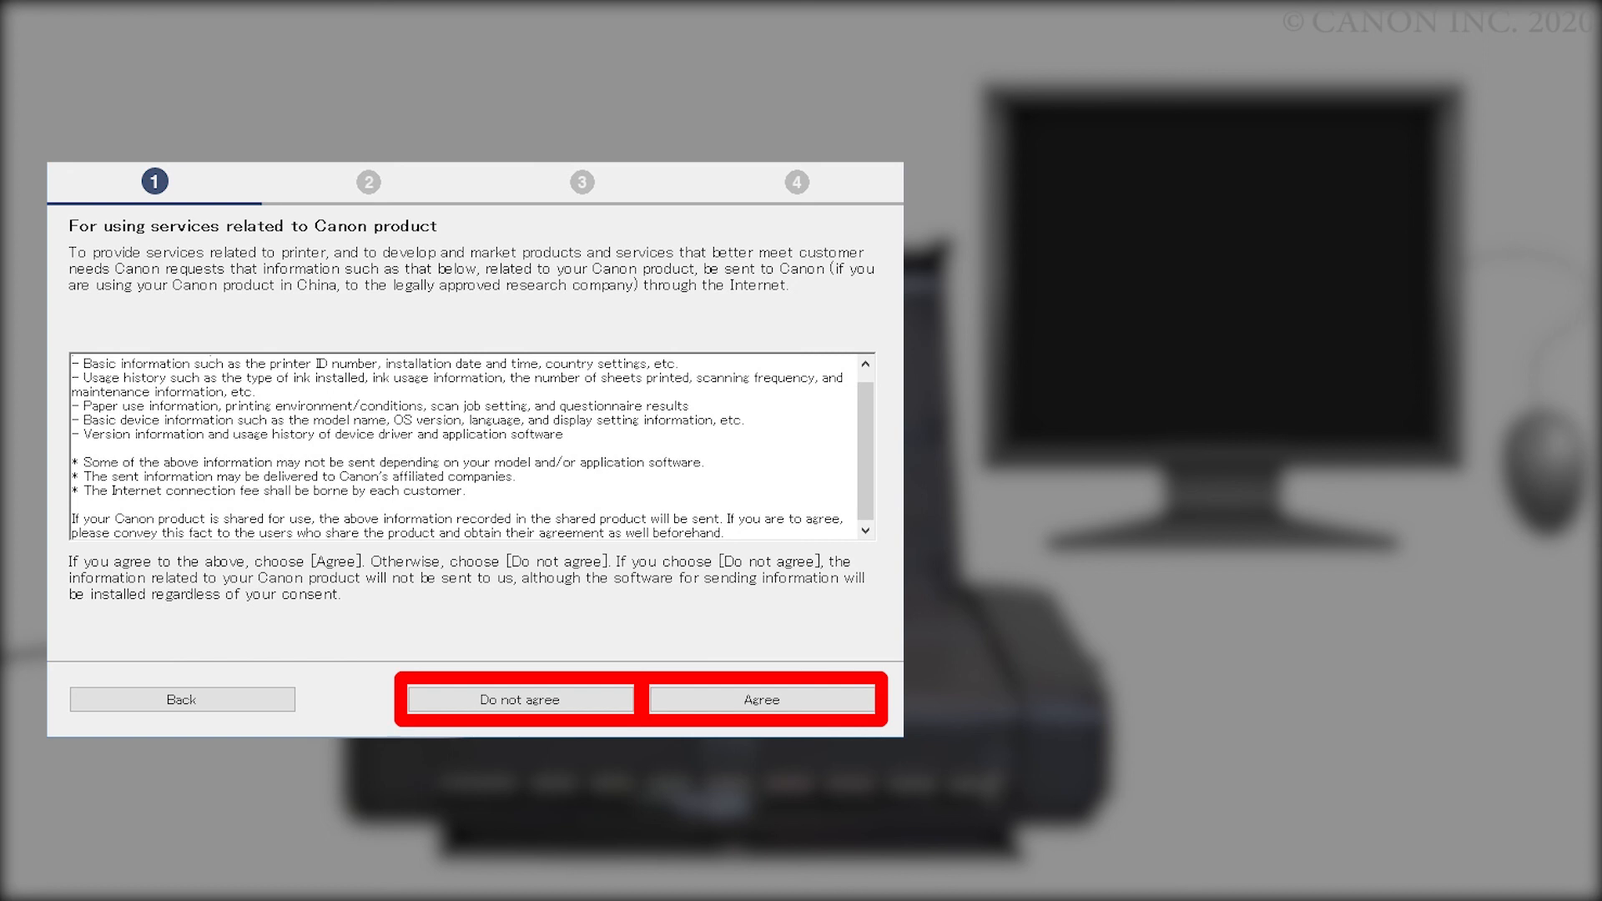
pyautogui.click(761, 700)
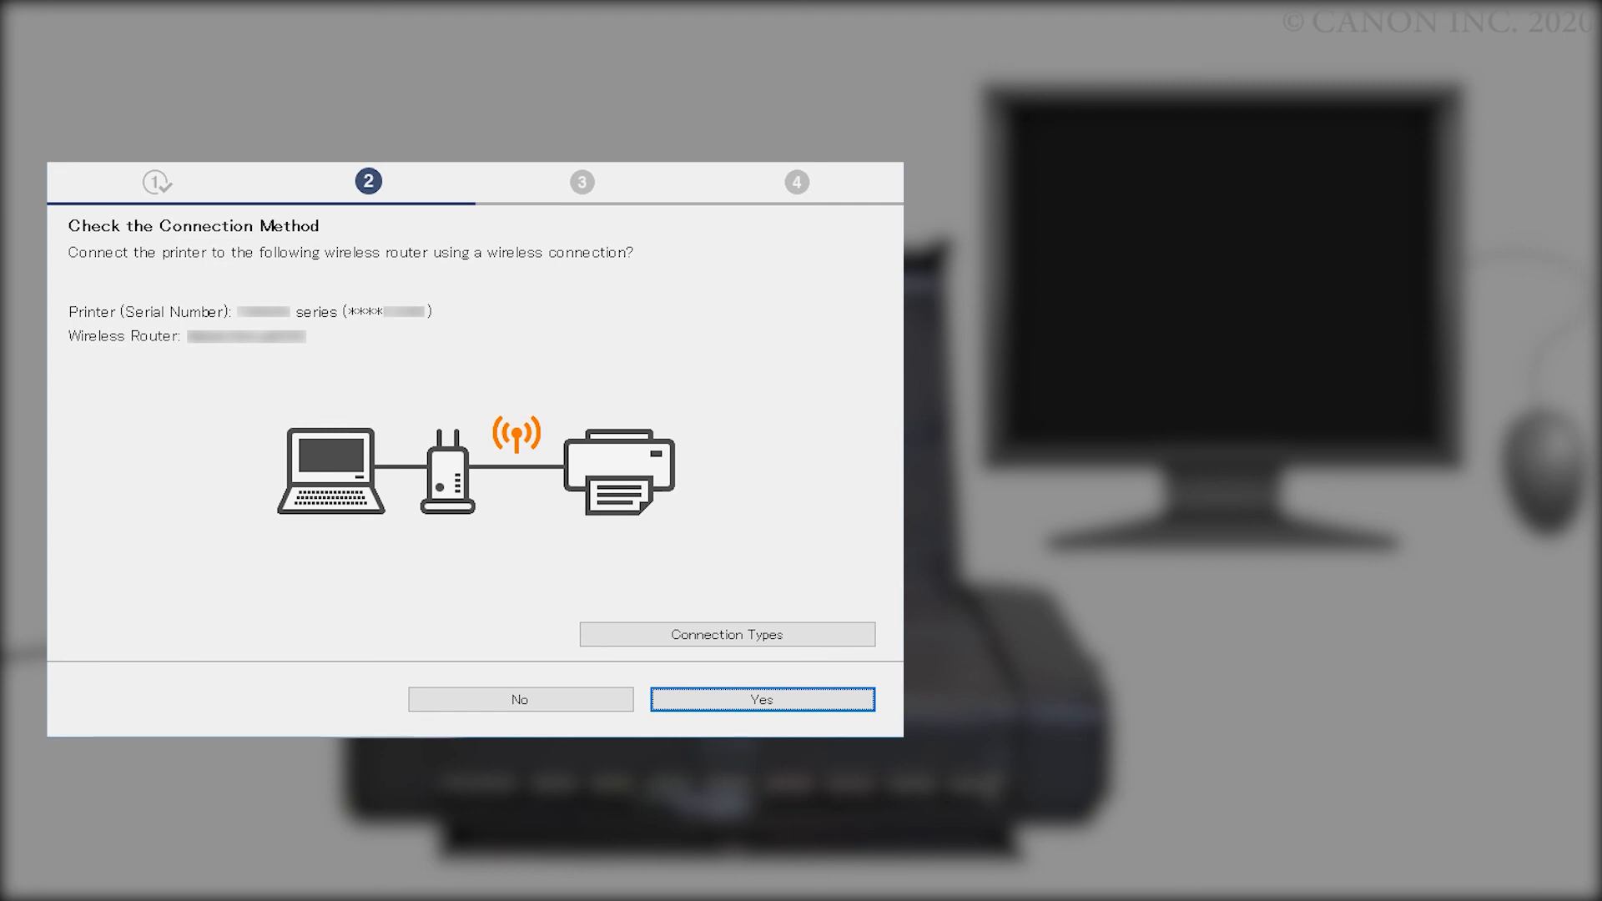
# Confirm the wireless router connection and proceed to the Add Printer step
pyautogui.click(762, 699)
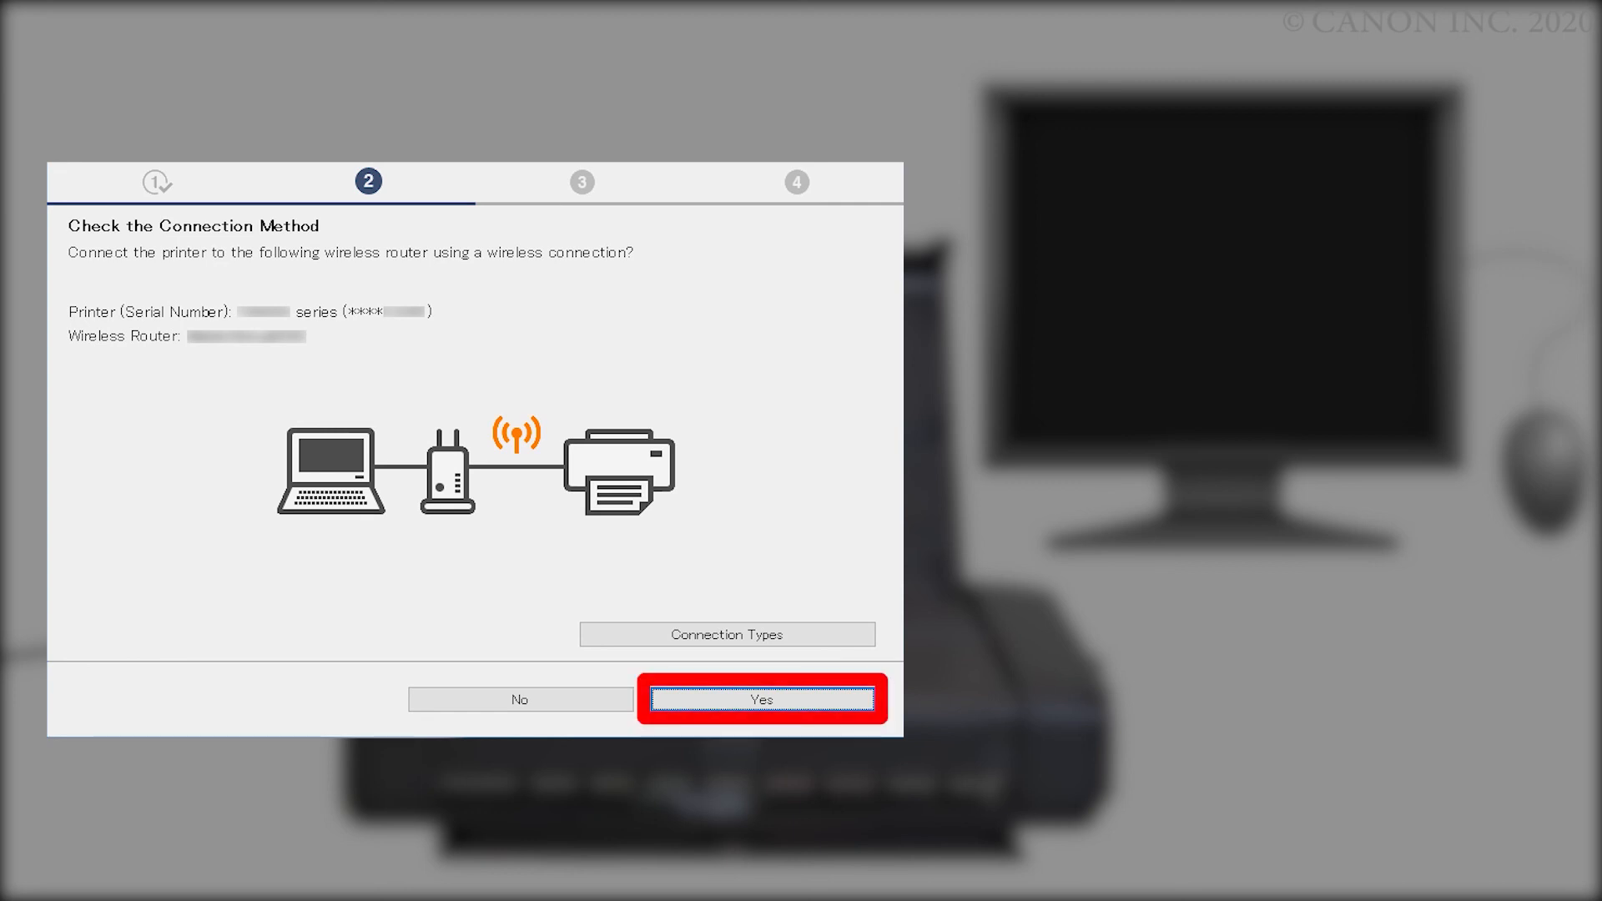
pyautogui.click(763, 699)
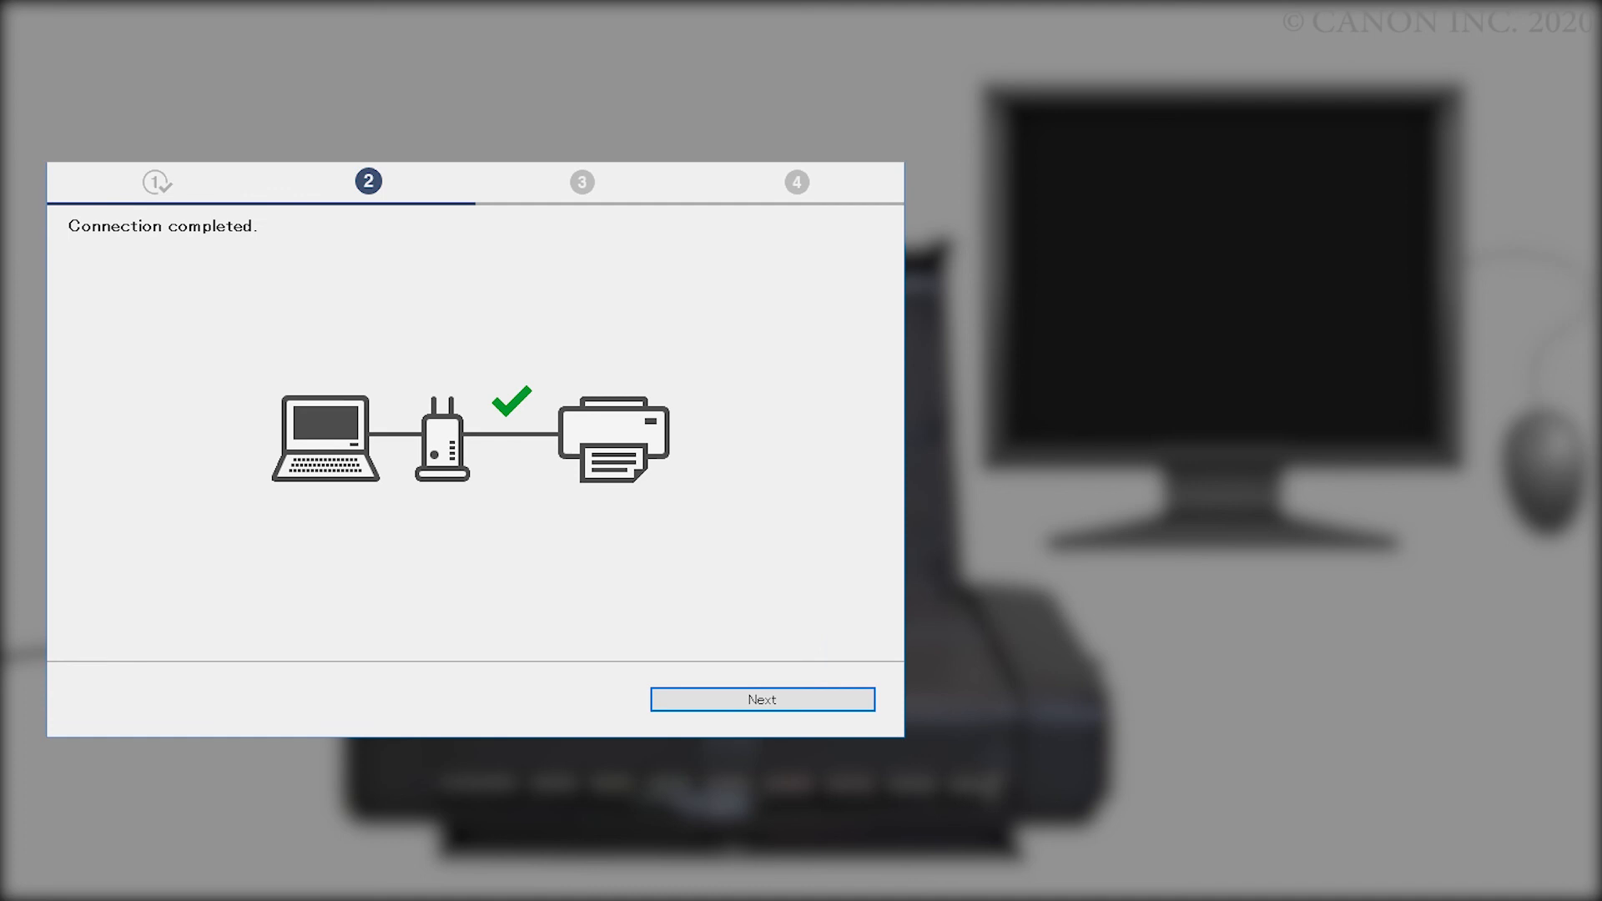
pyautogui.click(763, 699)
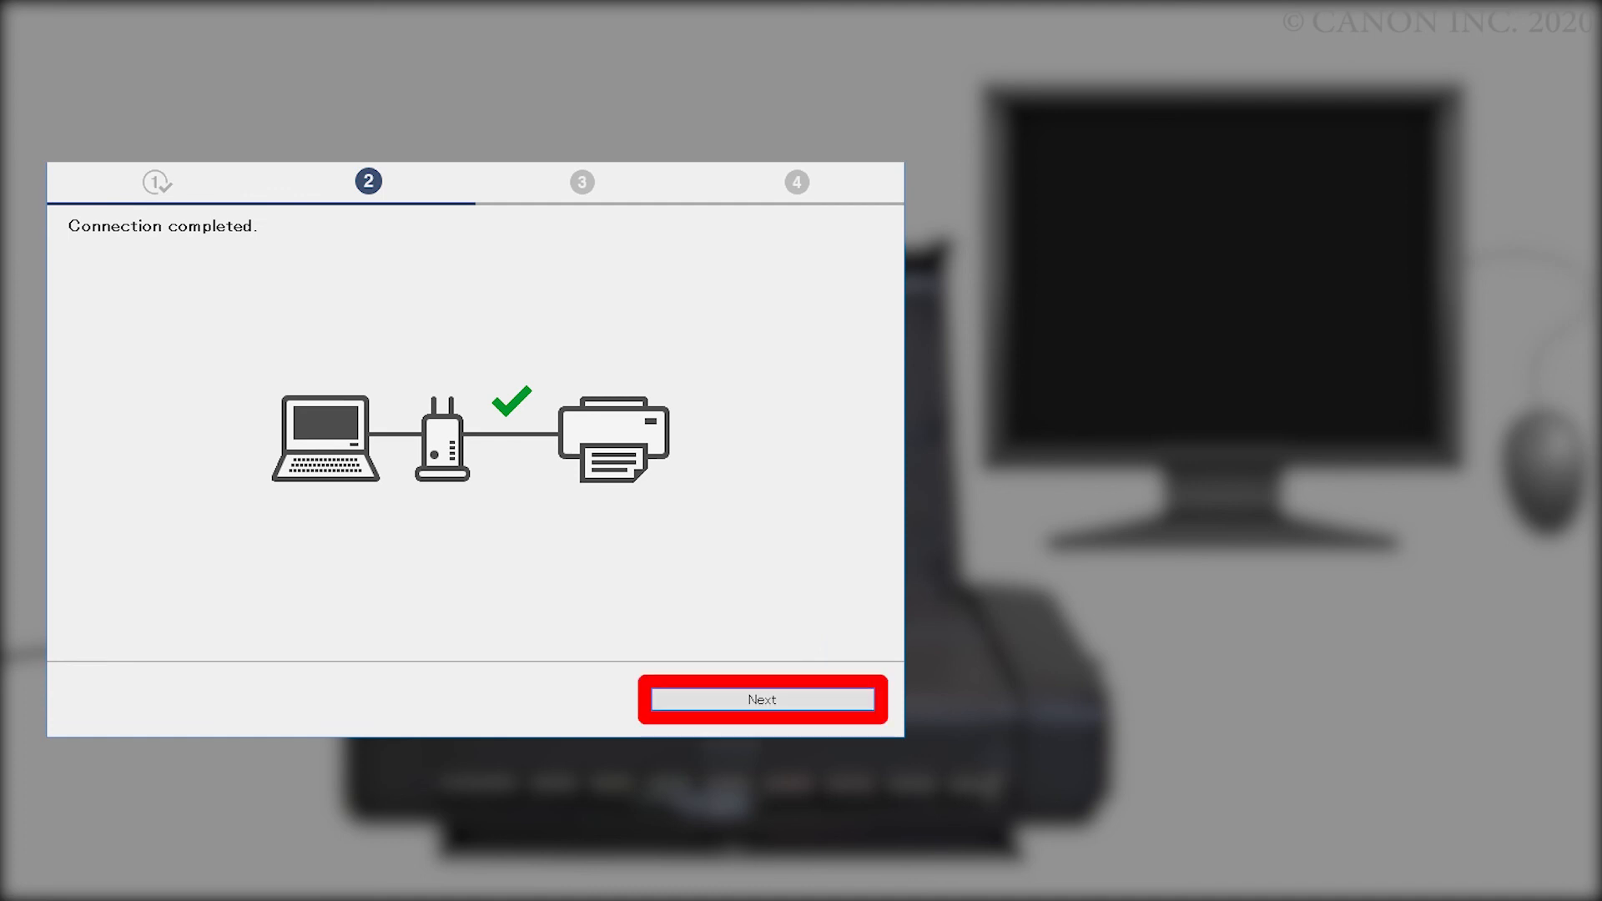
pyautogui.click(761, 699)
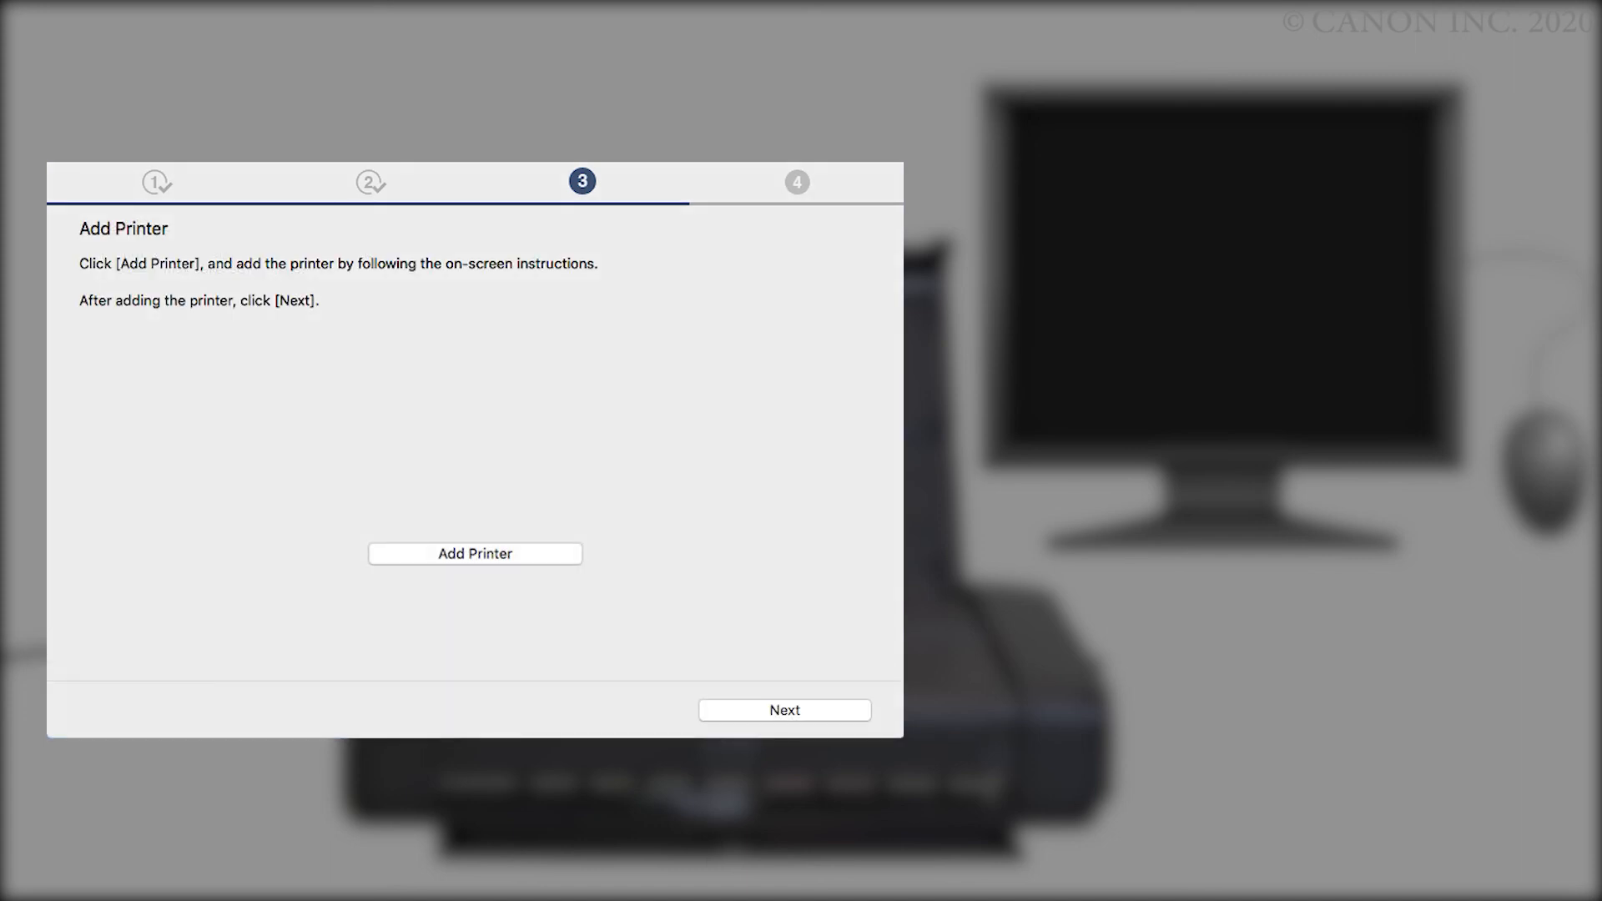
# Add the printer to the Mac and continue past the print-ready screen
pyautogui.click(474, 553)
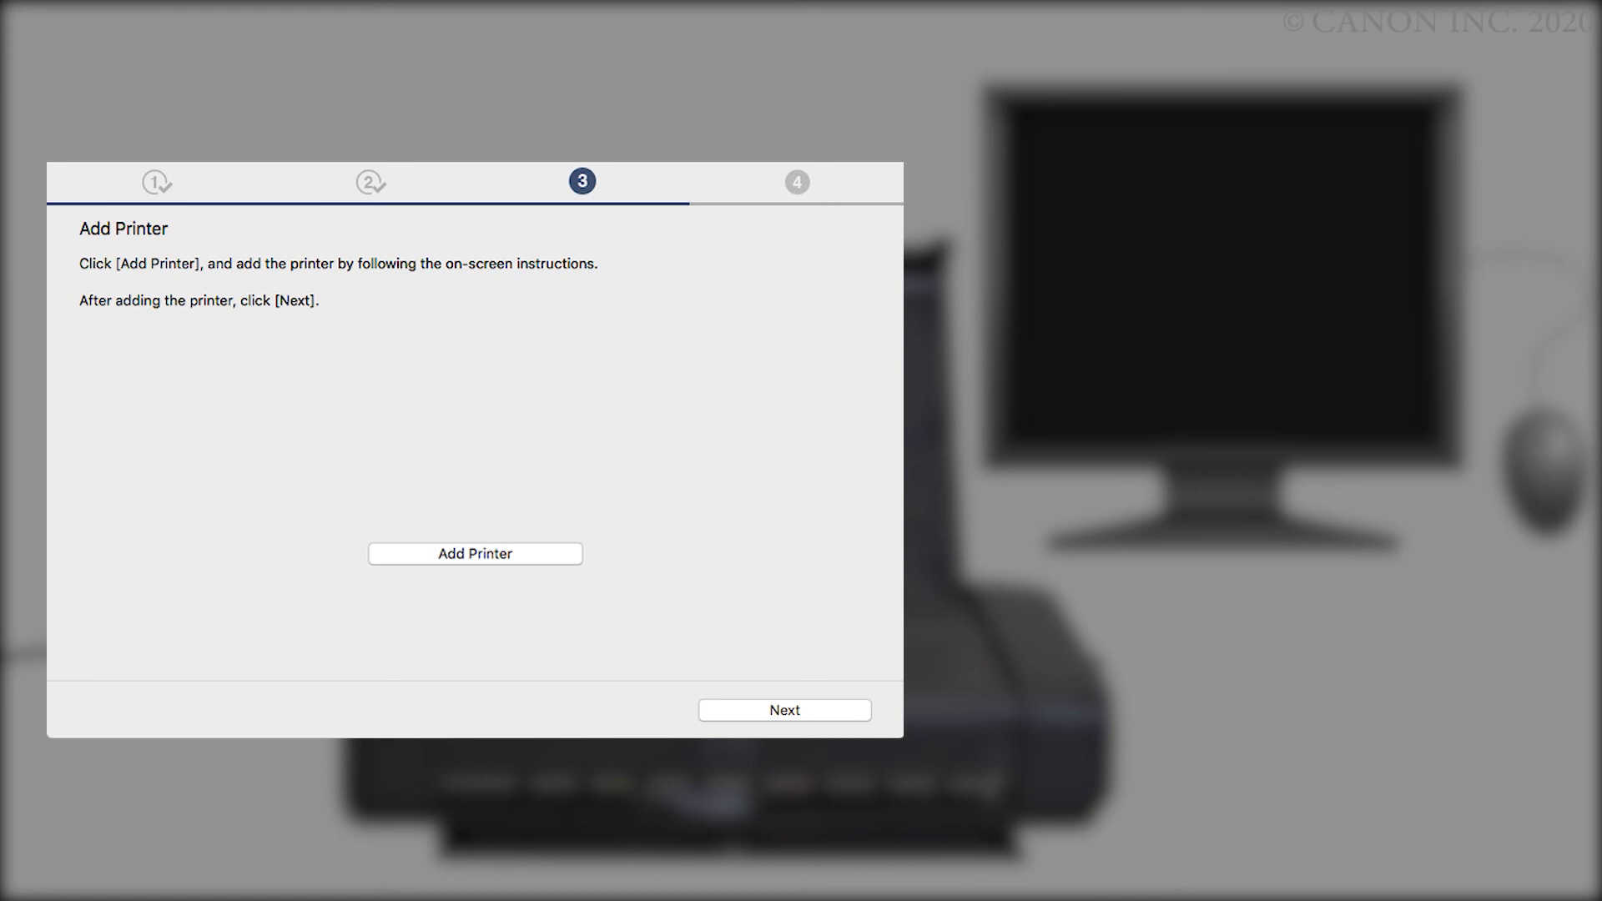
pyautogui.click(474, 553)
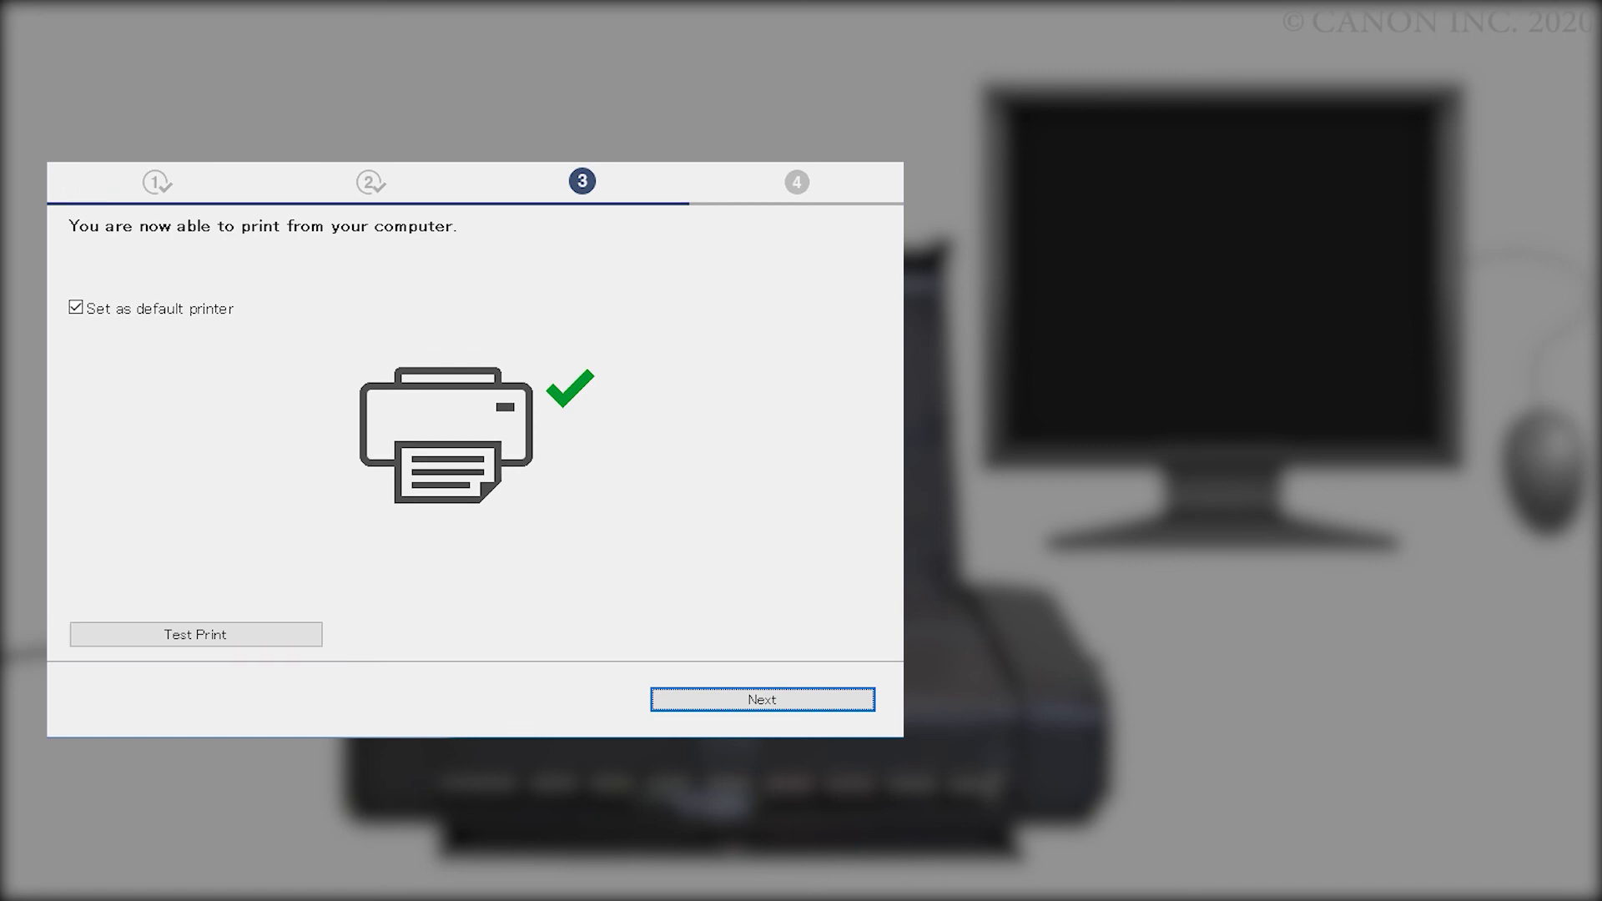
pyautogui.click(761, 700)
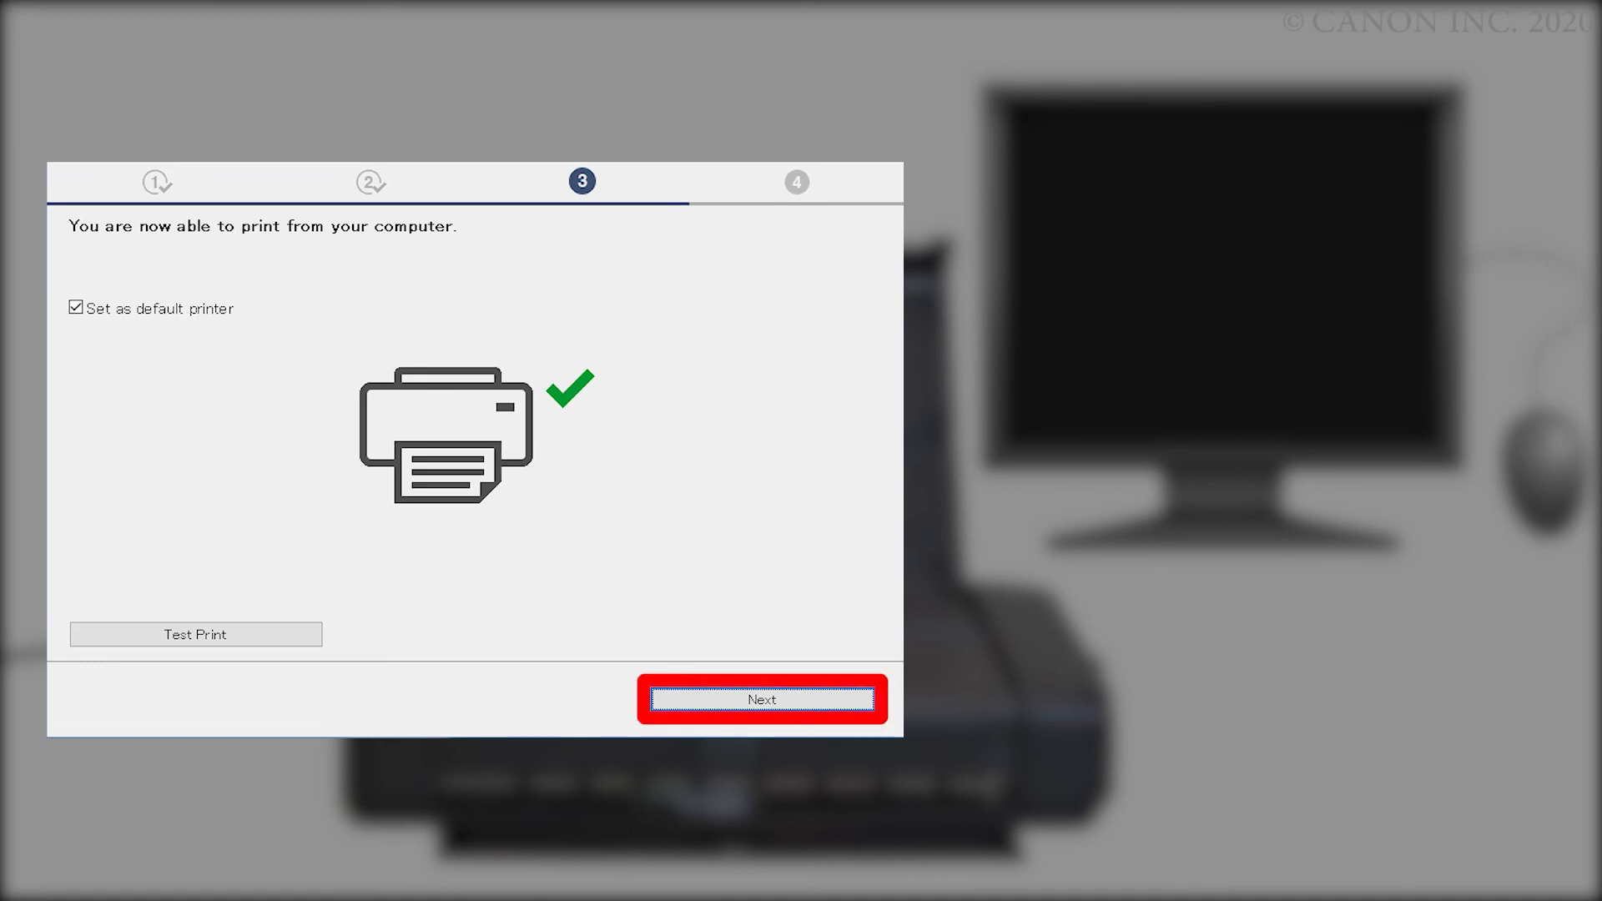
pyautogui.click(761, 699)
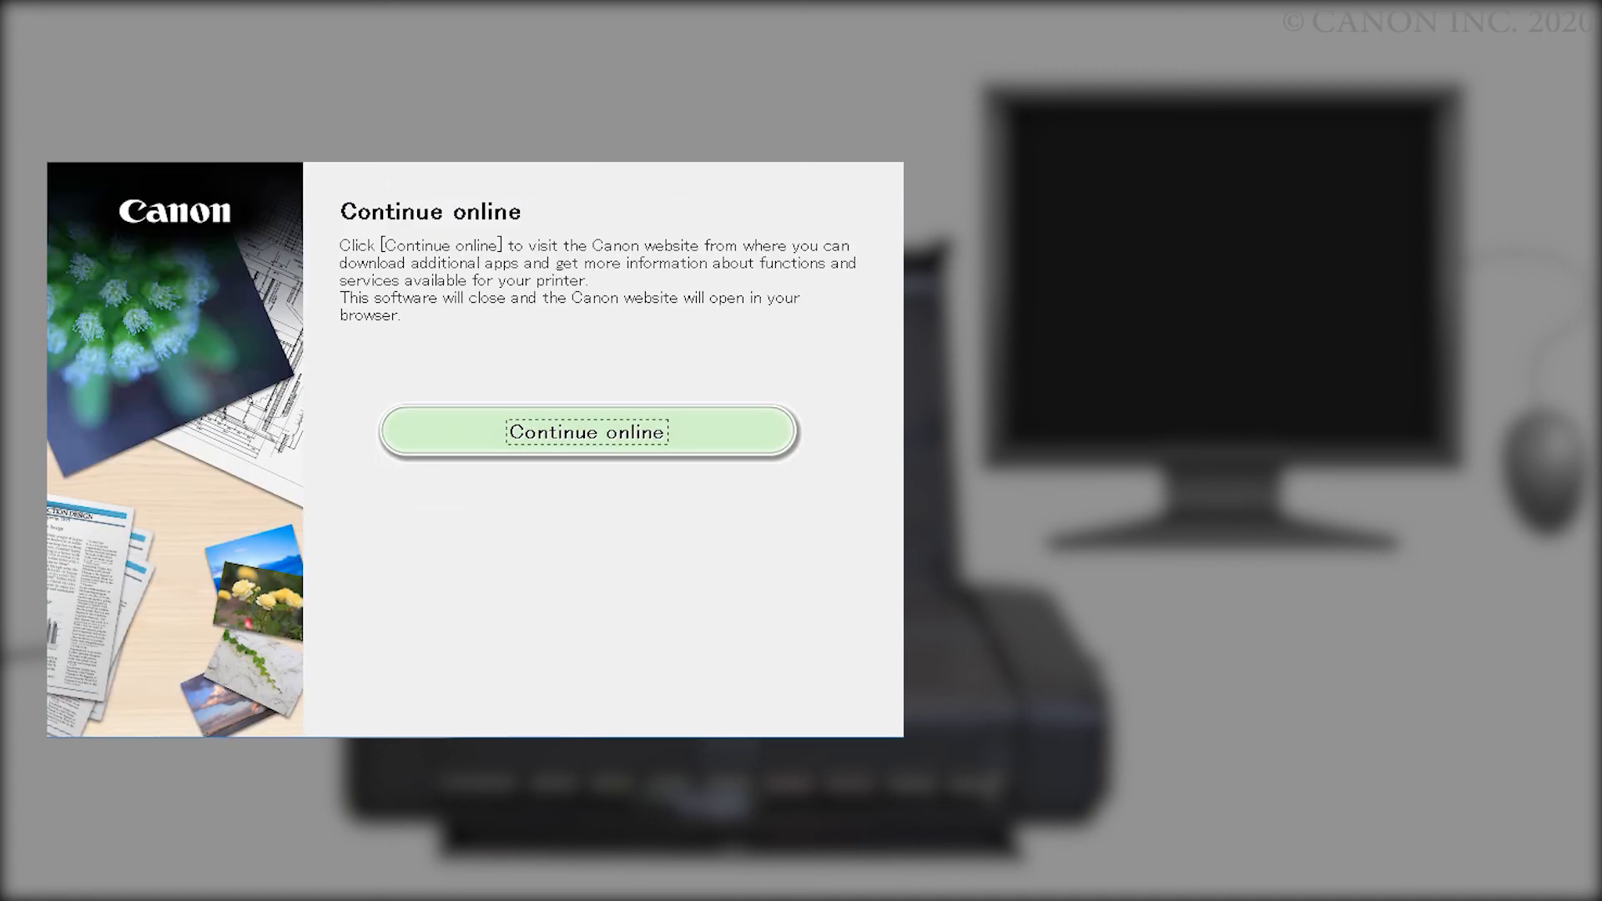